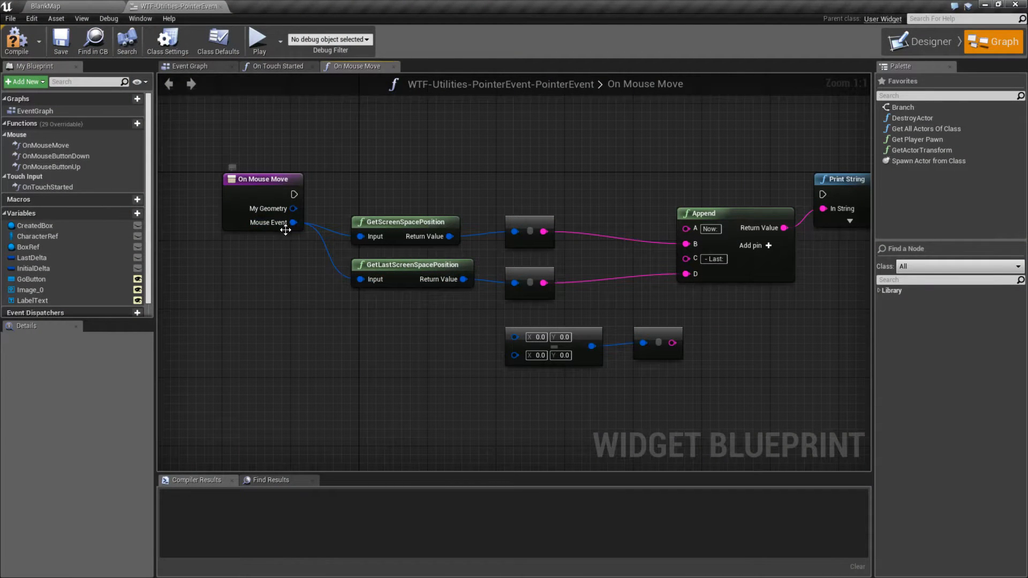
{"action": "mouse_move", "coordinate": [279, 224]}
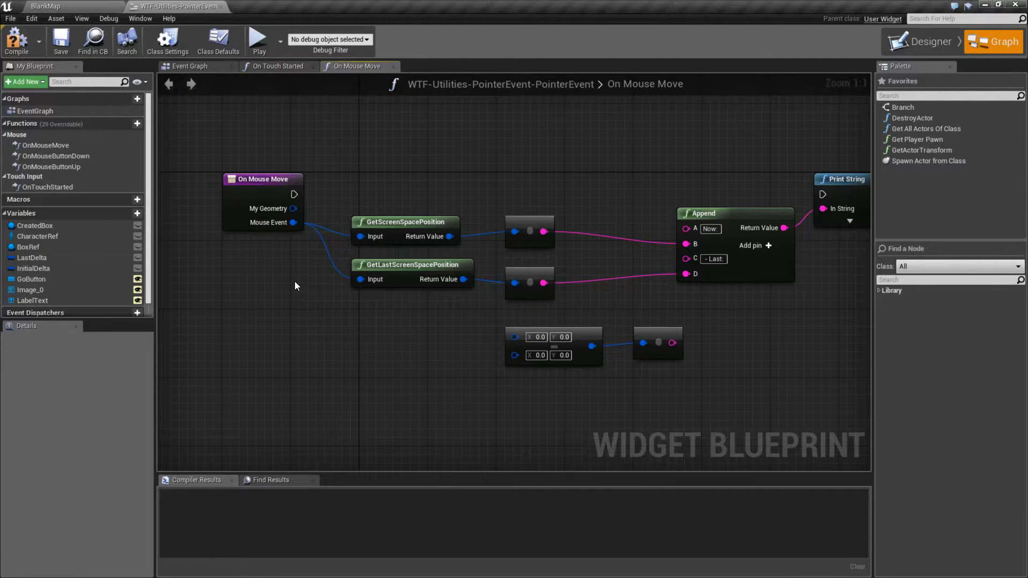
{"action": "mouse_move", "coordinate": [305, 252]}
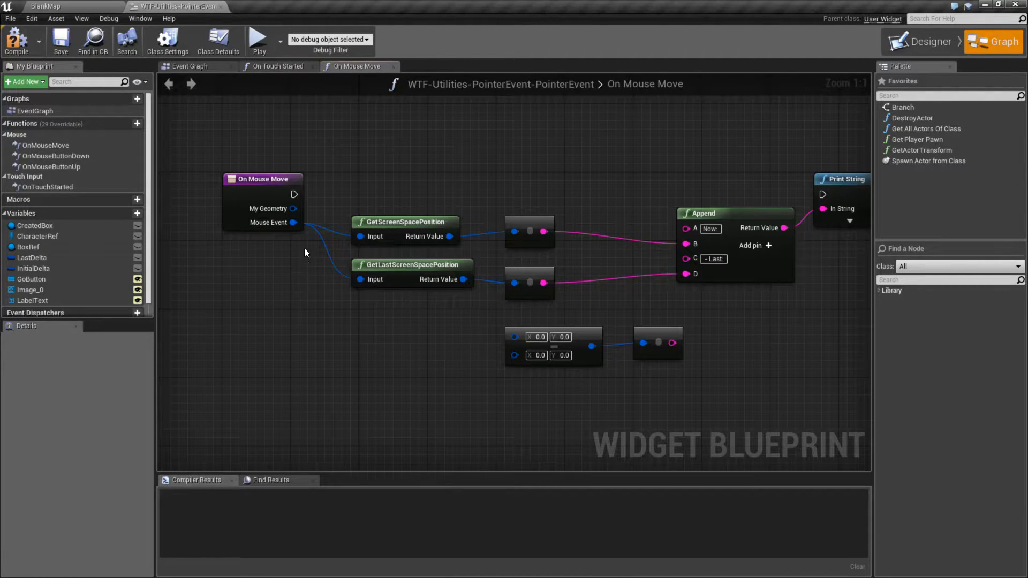
Step: Drag off the Mouse Event pin and list Pointer Event functions like GetCursorDelta and GetPointerIndex
{"action": "left_click_drag", "start_coordinate": [294, 222], "coordinate": [321, 321]}
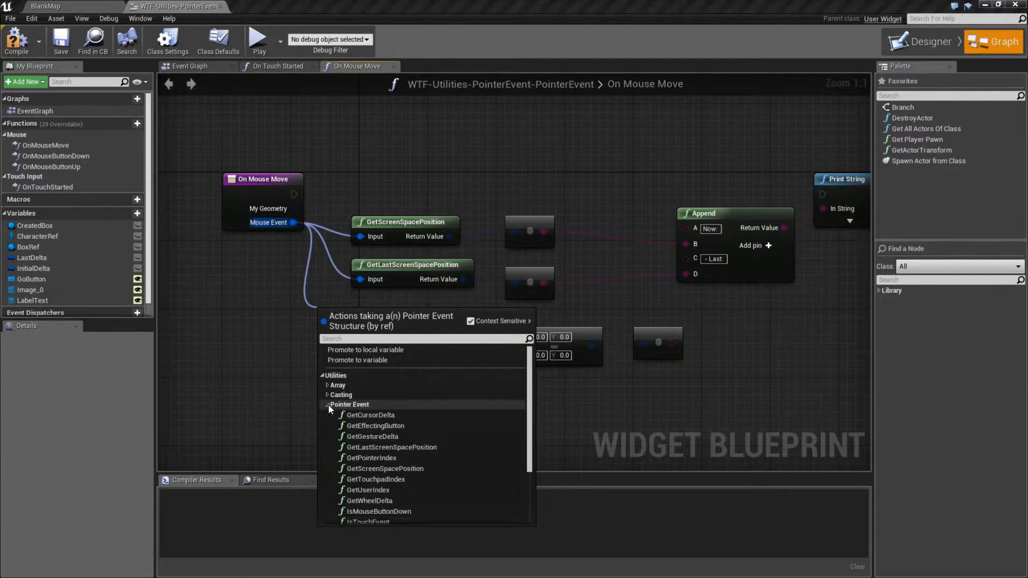
{"action": "scroll", "scroll_direction": "down", "scroll_amount": 3}
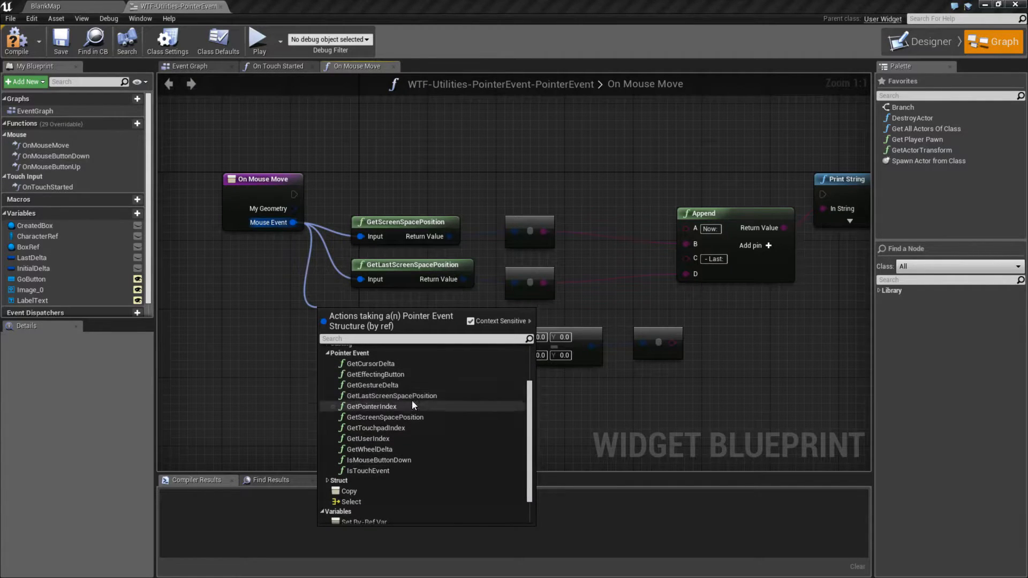
{"action": "mouse_move", "coordinate": [366, 416]}
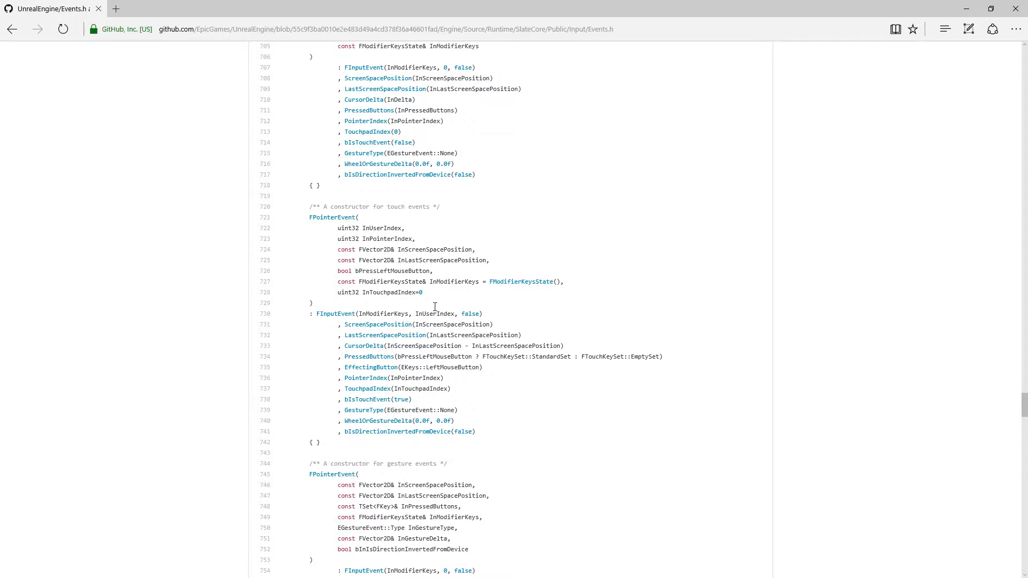
Step: Show the FPointerEvent struct in Events.h and highlight 'pointer-based' in its comment
{"action": "scroll", "scroll_direction": "up", "scroll_amount": 3}
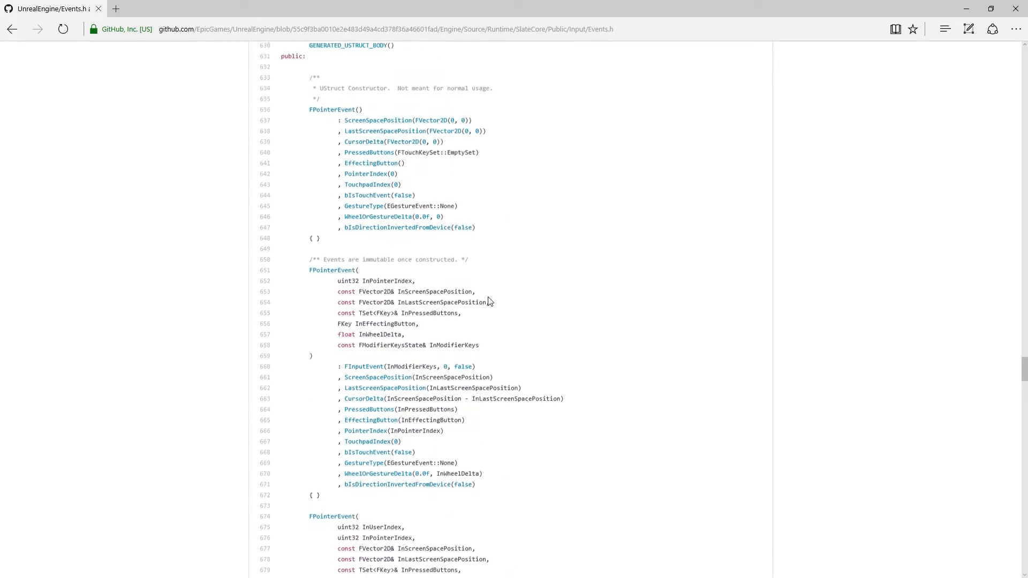
{"action": "scroll", "scroll_direction": "up", "scroll_amount": 3}
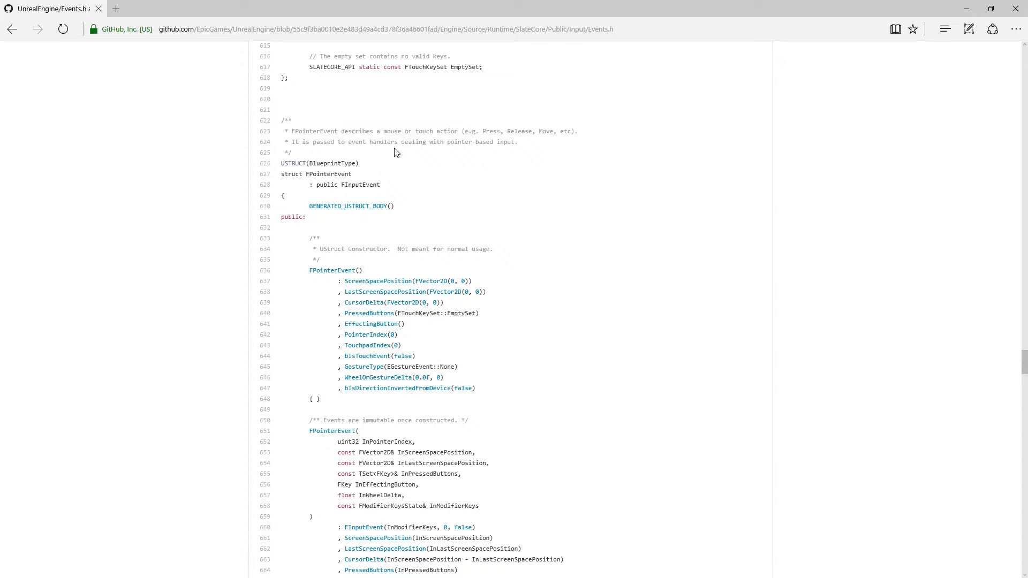
{"action": "left_click_drag", "start_coordinate": [349, 141], "coordinate": [449, 142]}
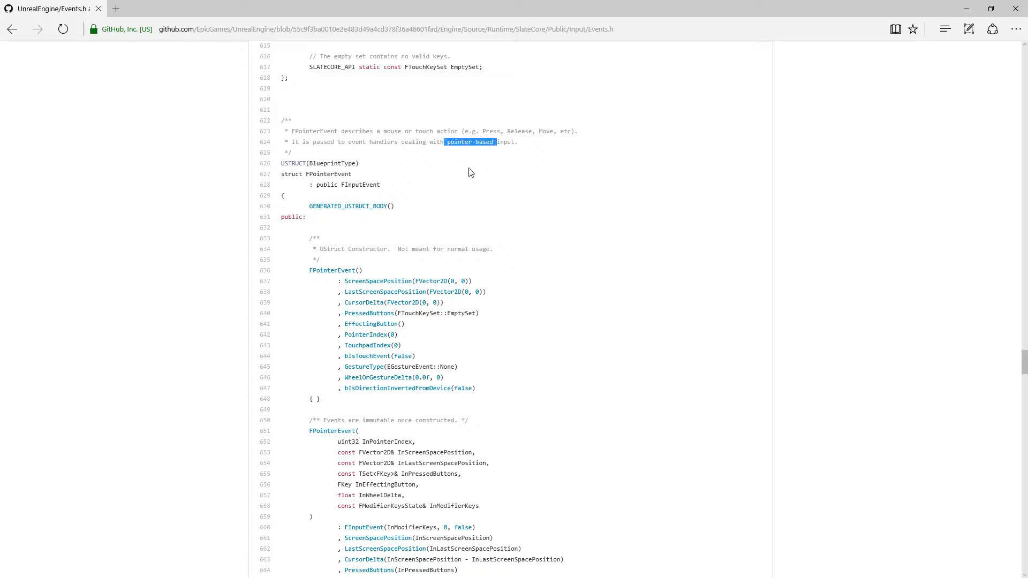
Step: Scroll Events.h past the mouse and raw mouse constructors to the touch events constructor
{"action": "scroll", "scroll_direction": "down", "scroll_amount": 3}
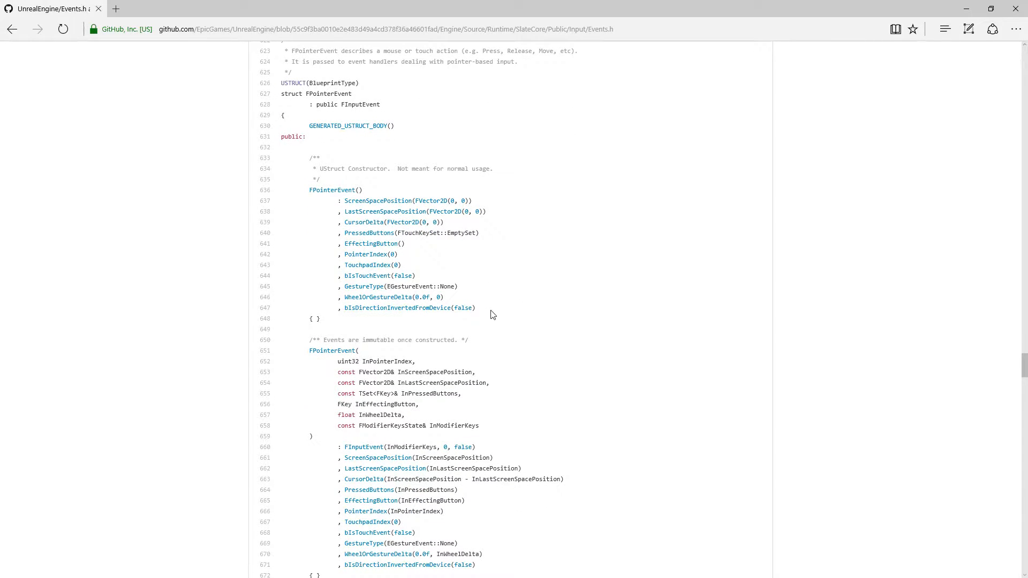
{"action": "mouse_move", "coordinate": [321, 207]}
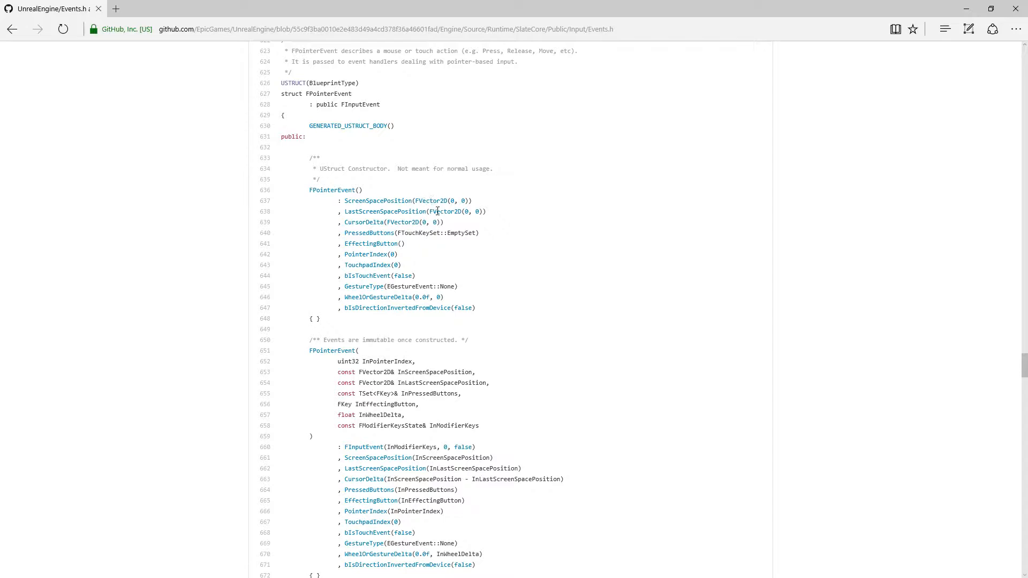
{"action": "mouse_move", "coordinate": [389, 286]}
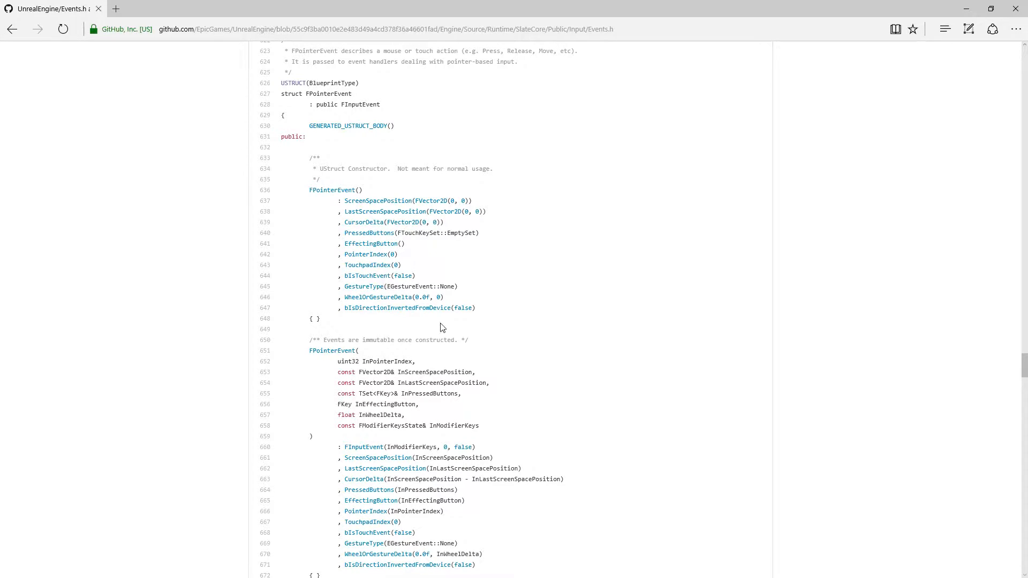
{"action": "scroll", "scroll_direction": "down", "scroll_amount": 3}
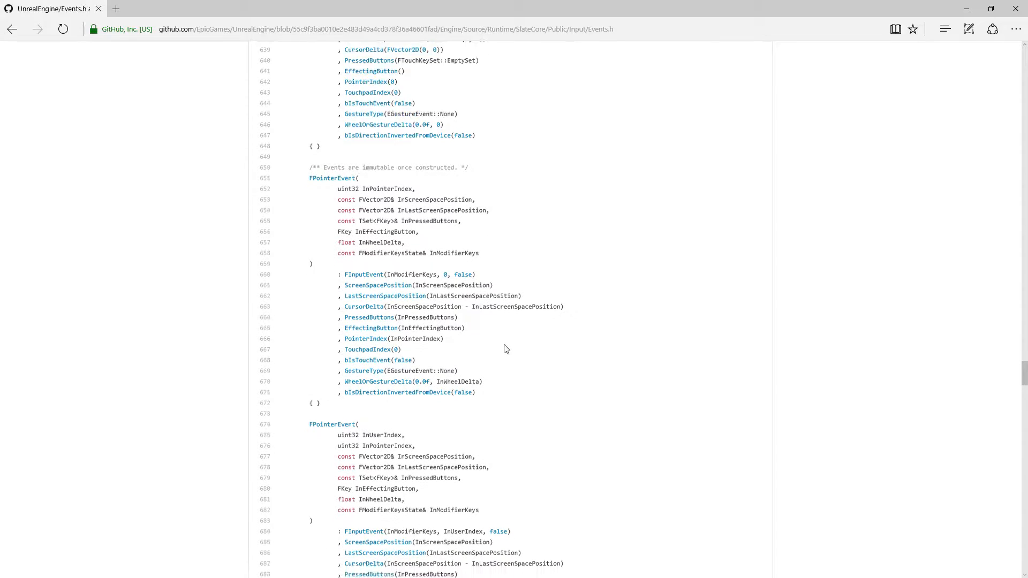
{"action": "scroll", "scroll_direction": "down", "scroll_amount": 3}
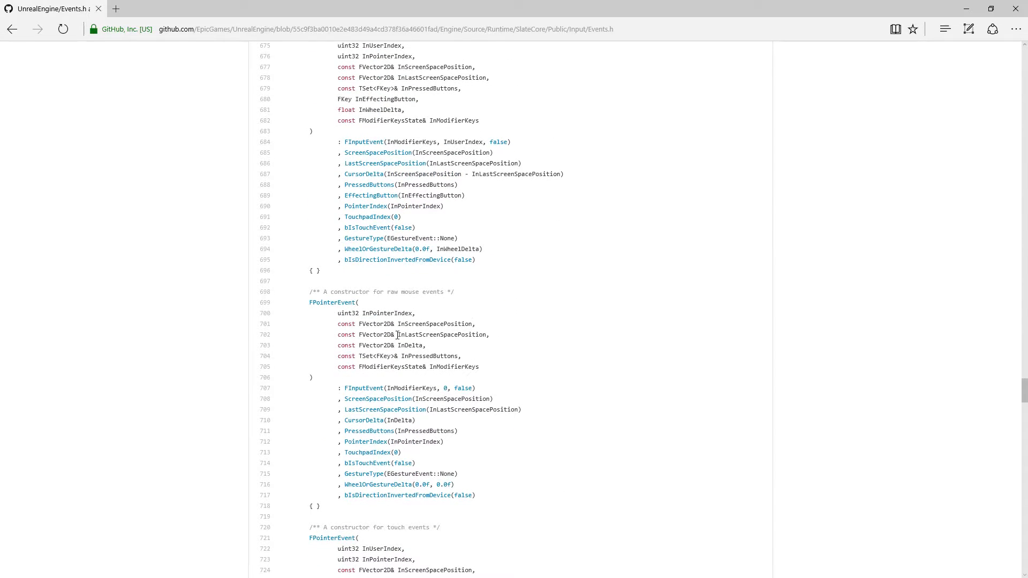
{"action": "scroll", "scroll_direction": "down", "scroll_amount": 3}
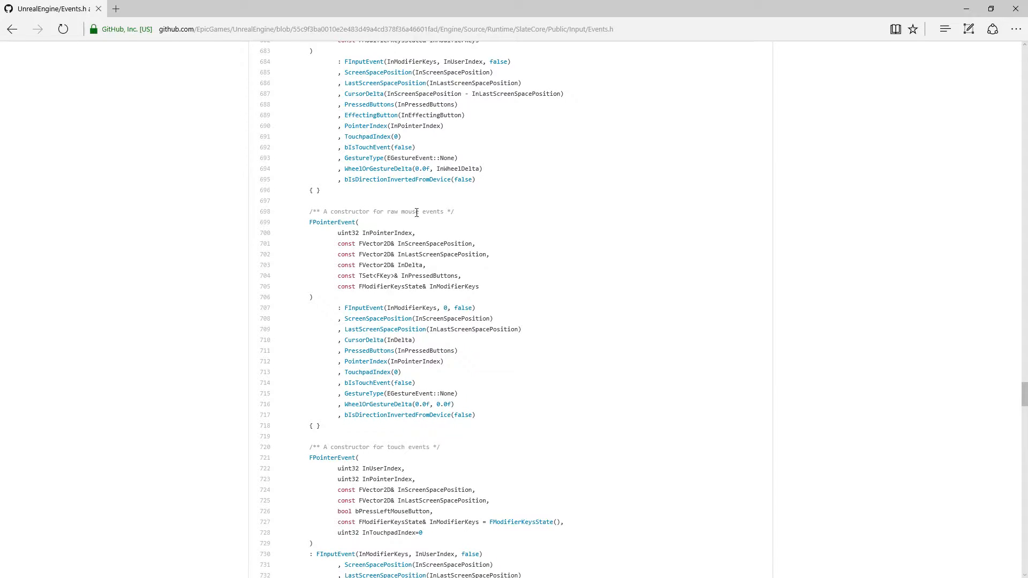
{"action": "scroll", "scroll_direction": "down", "scroll_amount": 3}
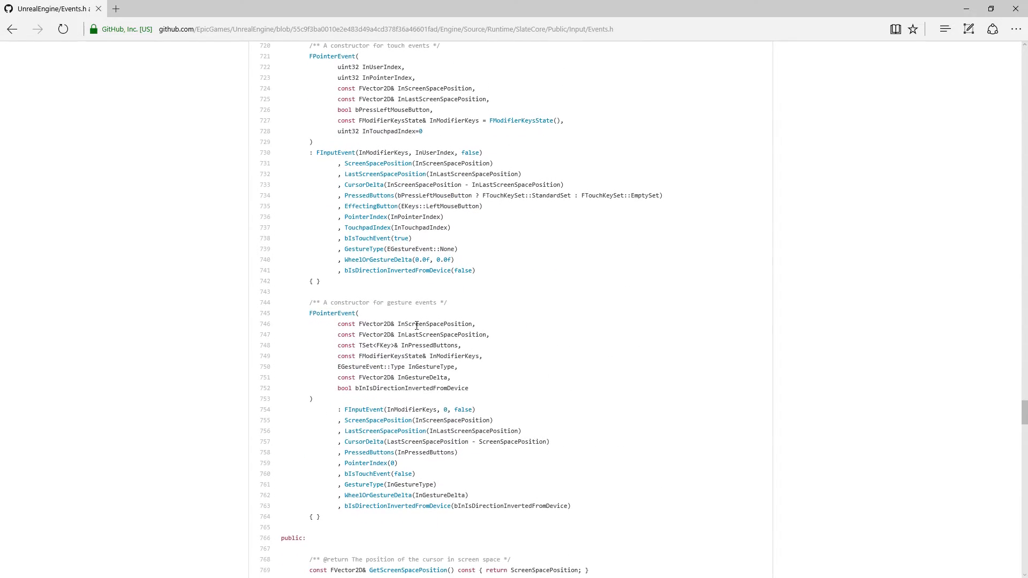
{"action": "scroll", "scroll_direction": "up", "scroll_amount": 3}
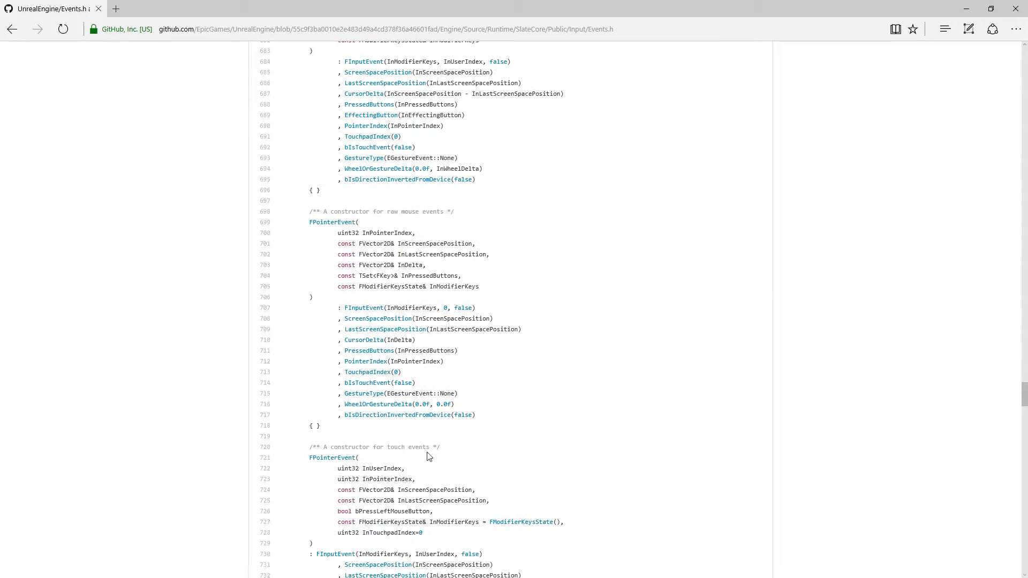
{"action": "scroll", "scroll_direction": "down", "scroll_amount": 3}
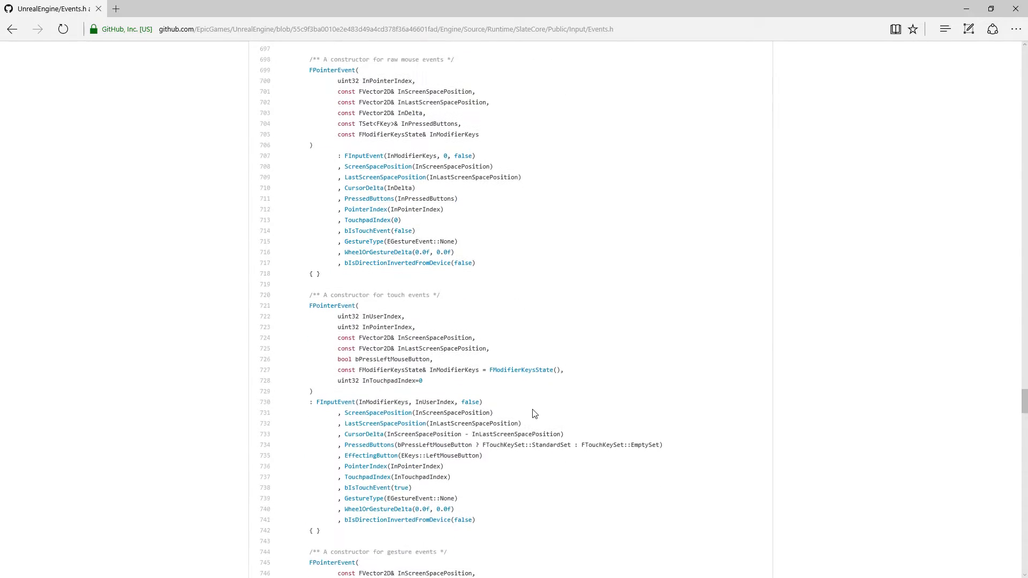
{"action": "scroll", "scroll_direction": "down", "scroll_amount": 3}
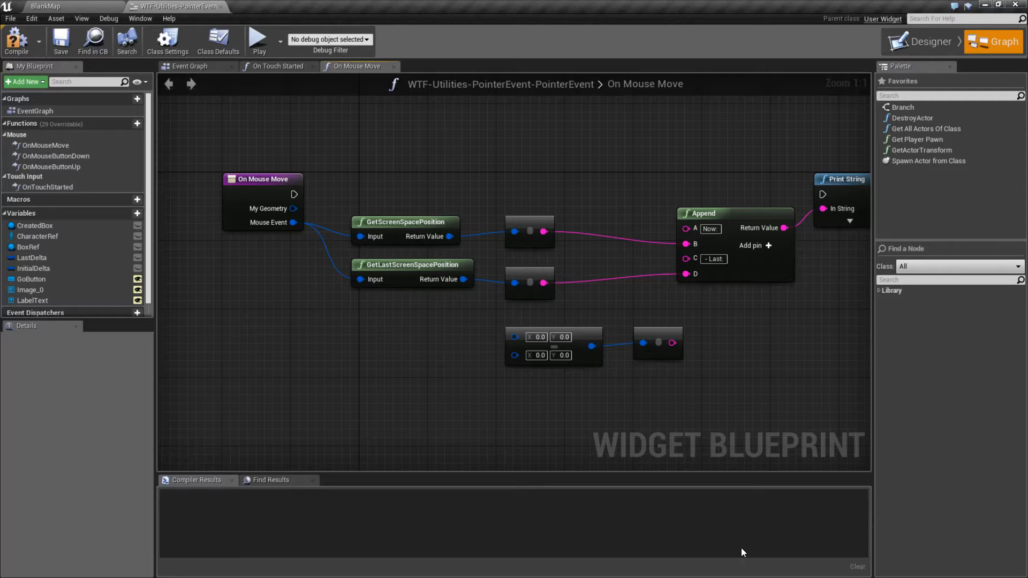
{"action": "mouse_move", "coordinate": [292, 222]}
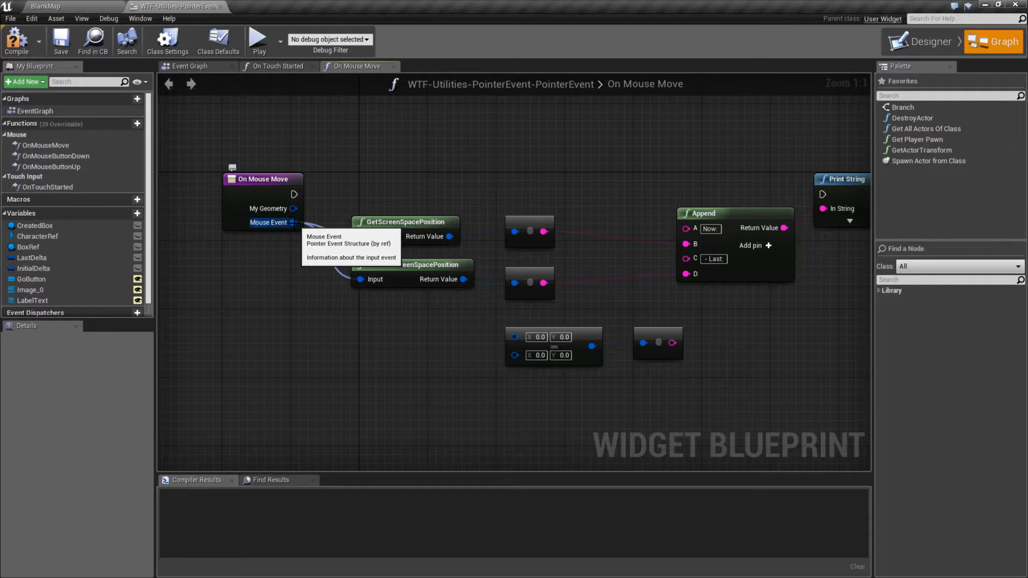
Step: Open the On Touch Started graph and list the widget's overridable functions
{"action": "left_click", "coordinate": [278, 65]}
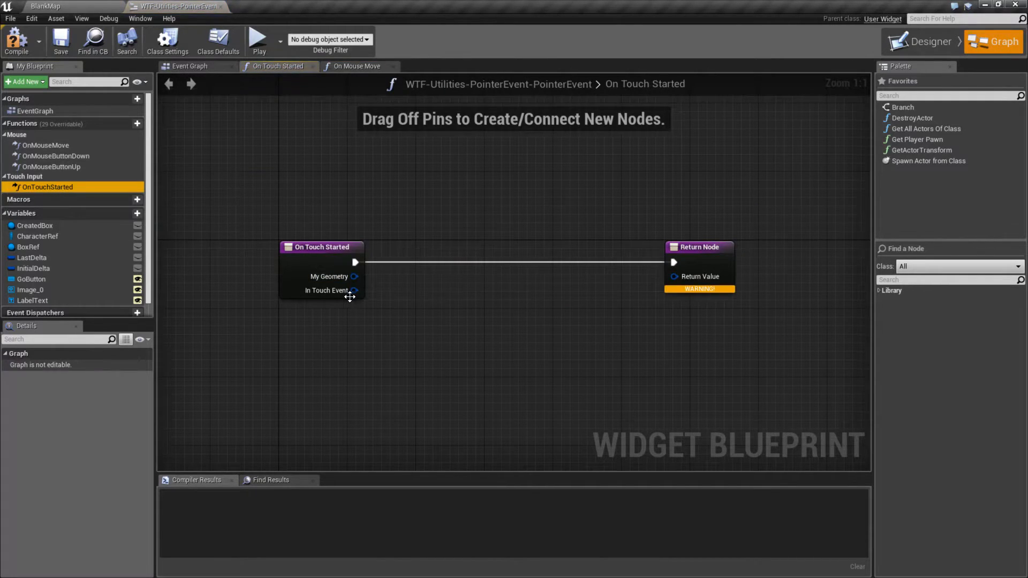
{"action": "mouse_move", "coordinate": [326, 290]}
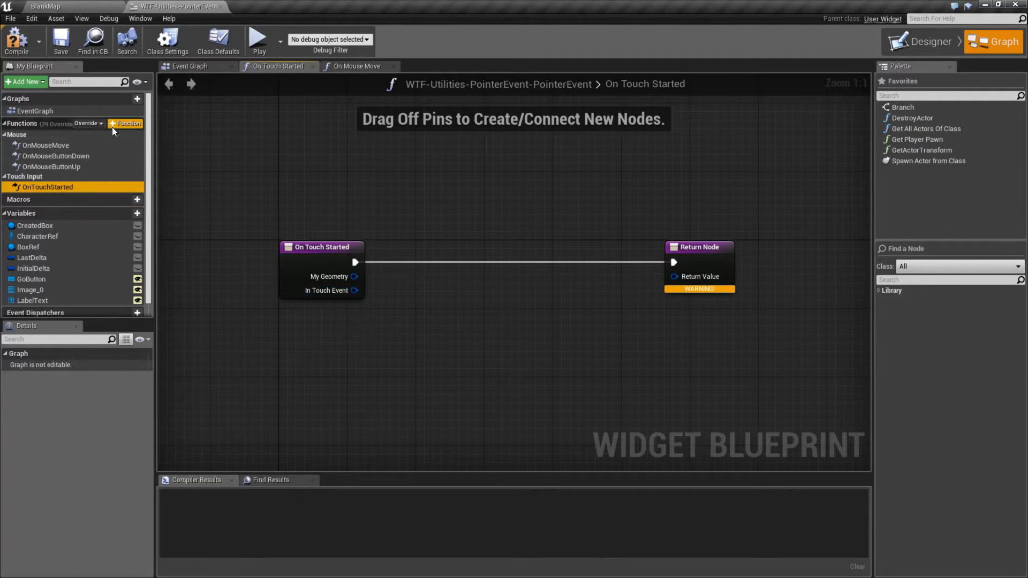
{"action": "left_click", "coordinate": [91, 123]}
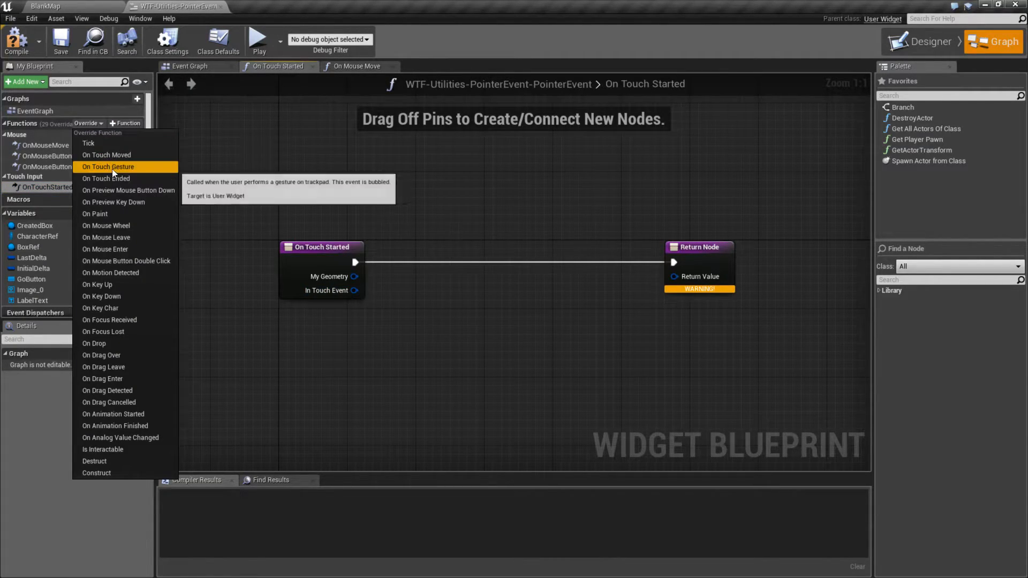
{"action": "left_click", "coordinate": [110, 167]}
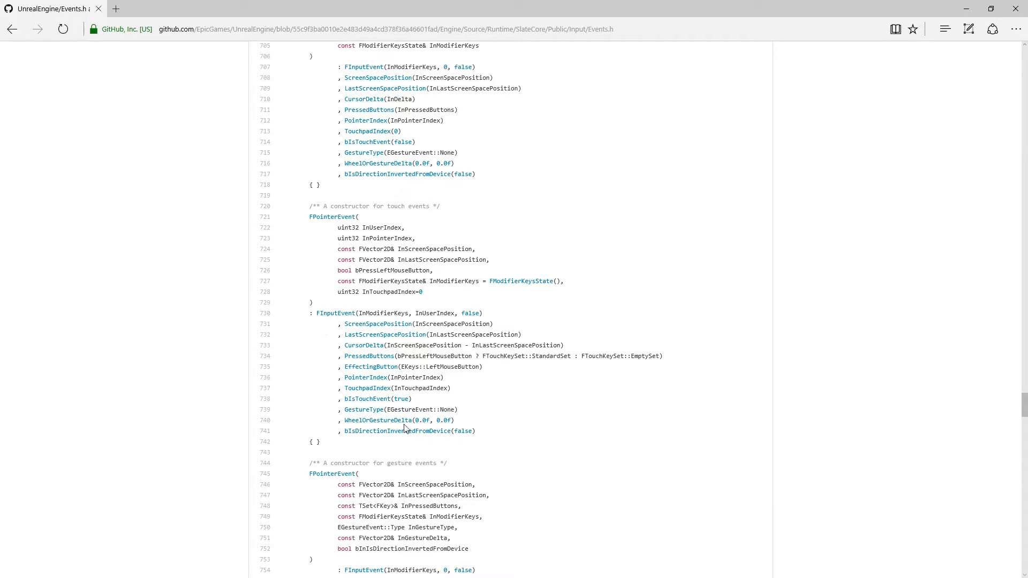
{"action": "mouse_move", "coordinate": [410, 367]}
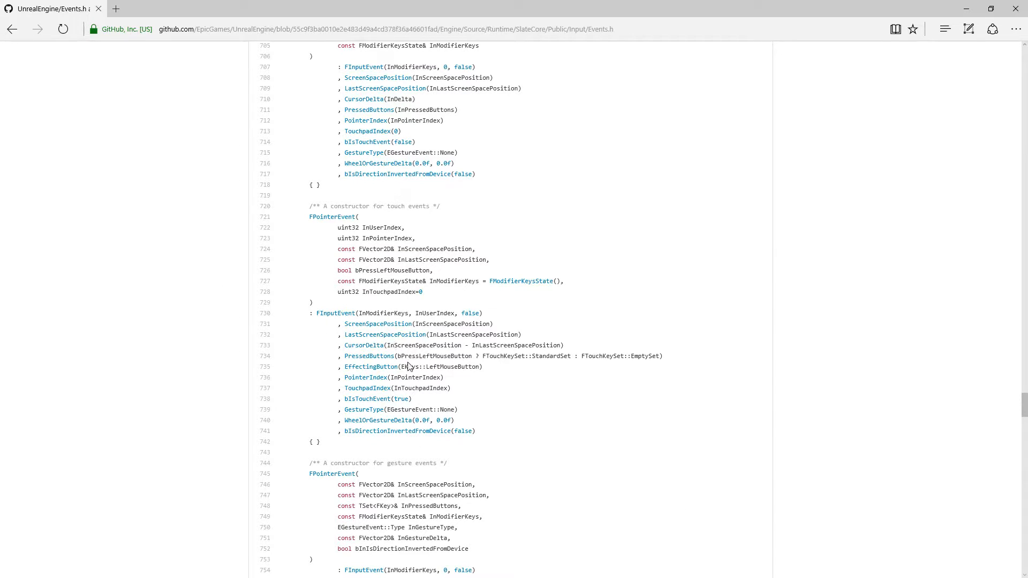
{"action": "mouse_move", "coordinate": [471, 270]}
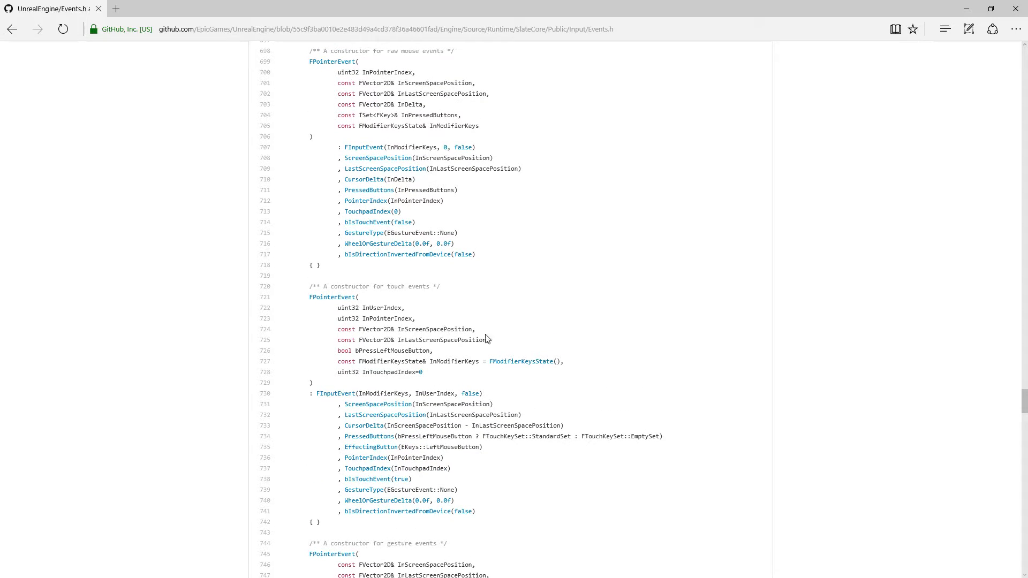
{"action": "mouse_move", "coordinate": [488, 447]}
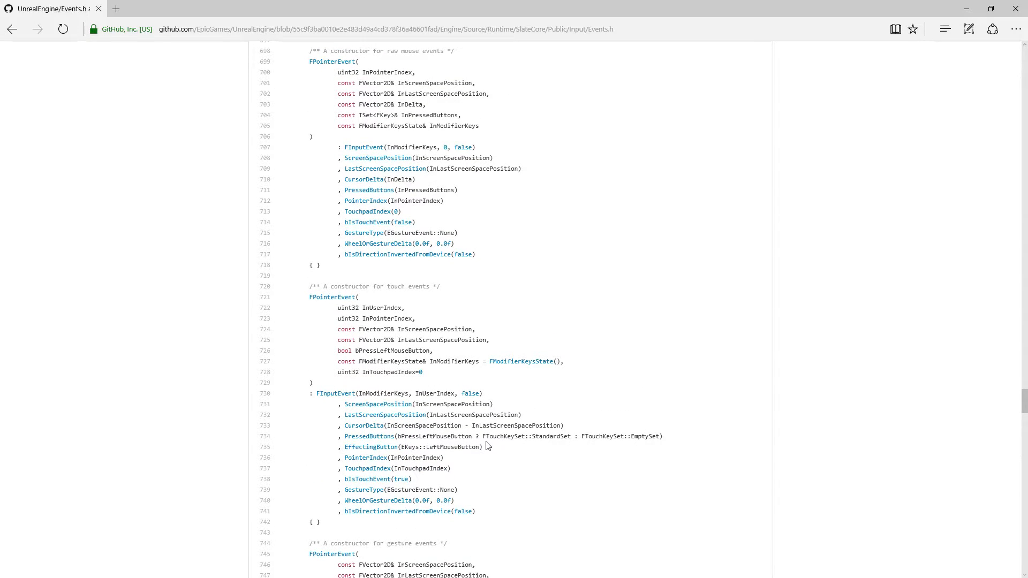
{"action": "mouse_move", "coordinate": [322, 403]}
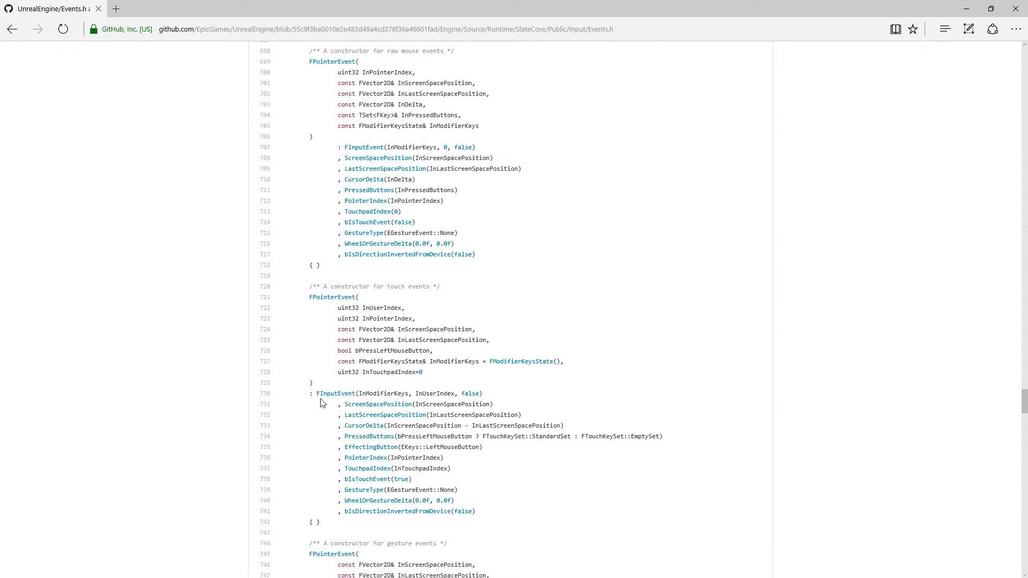
{"action": "mouse_move", "coordinate": [490, 515]}
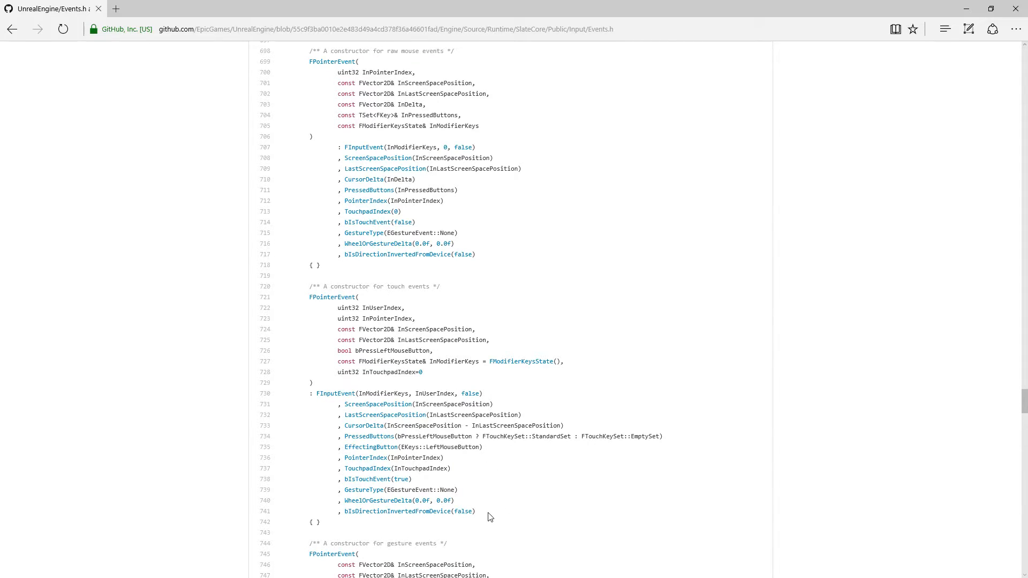
Step: Scroll Events.h to the touch and gesture constructors, where bIsTouchEvent is set
{"action": "scroll", "scroll_direction": "down", "scroll_amount": 3}
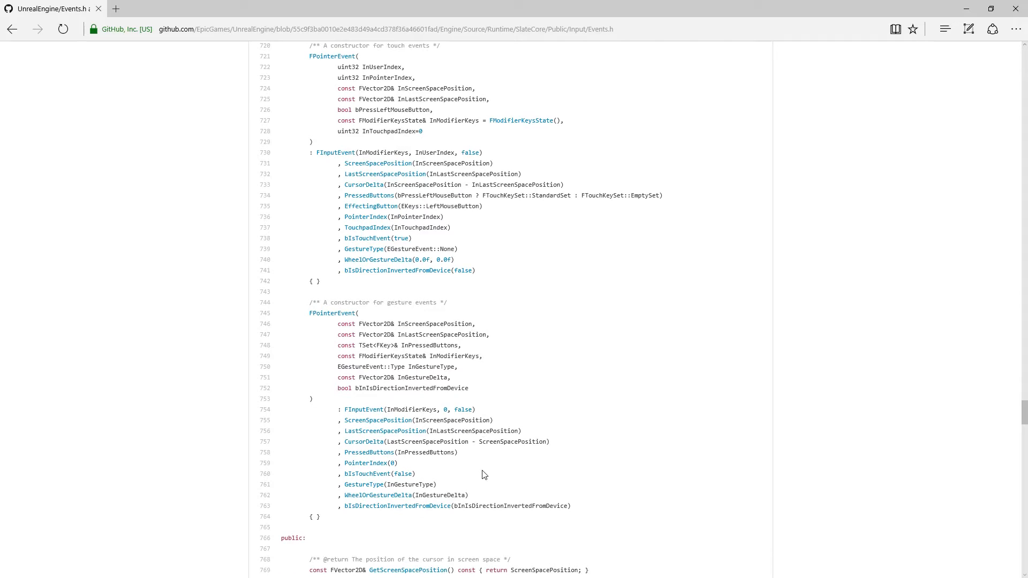
{"action": "scroll", "scroll_direction": "down", "scroll_amount": 3}
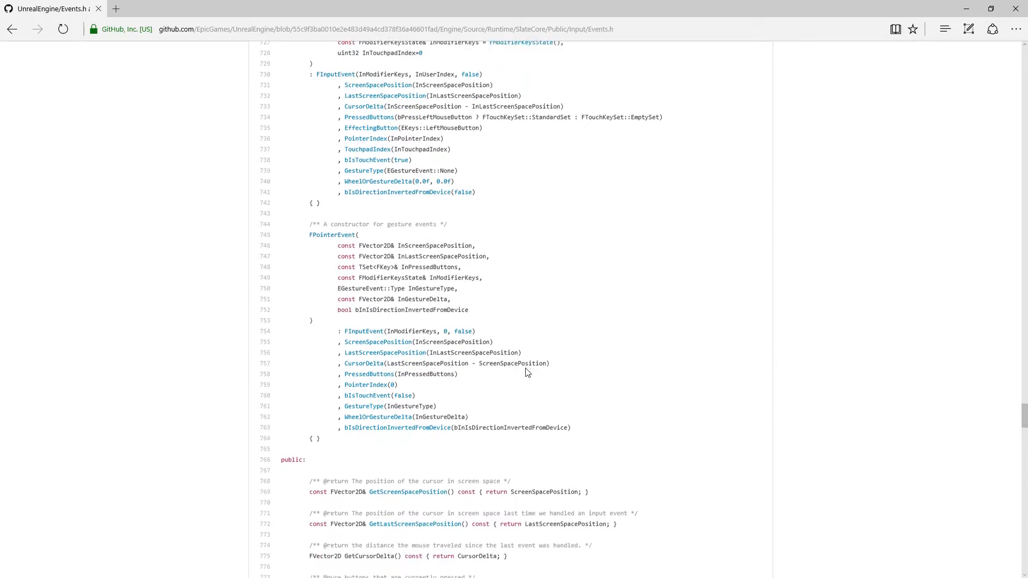
{"action": "scroll", "scroll_direction": "down", "scroll_amount": 3}
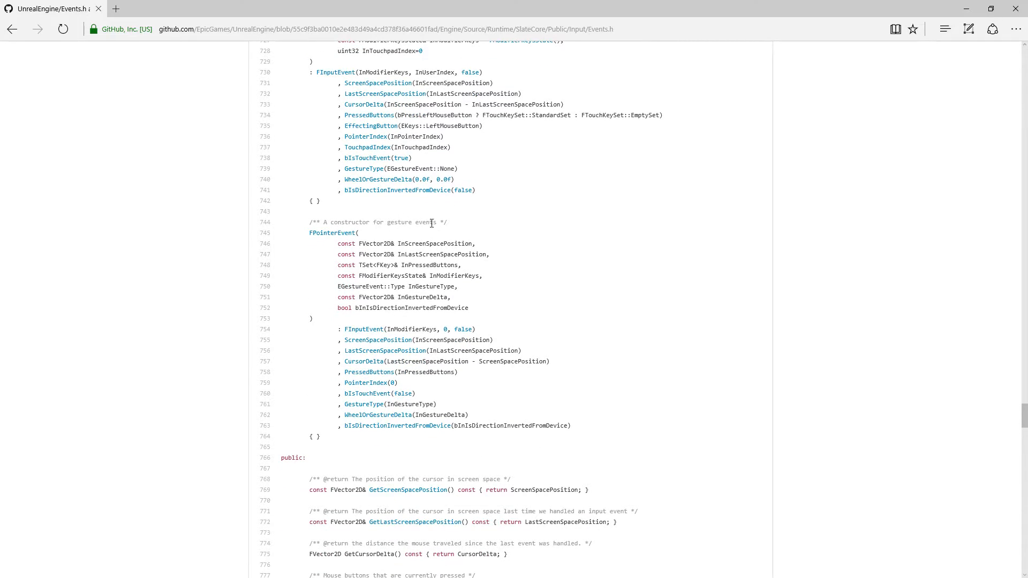
{"action": "mouse_move", "coordinate": [354, 416]}
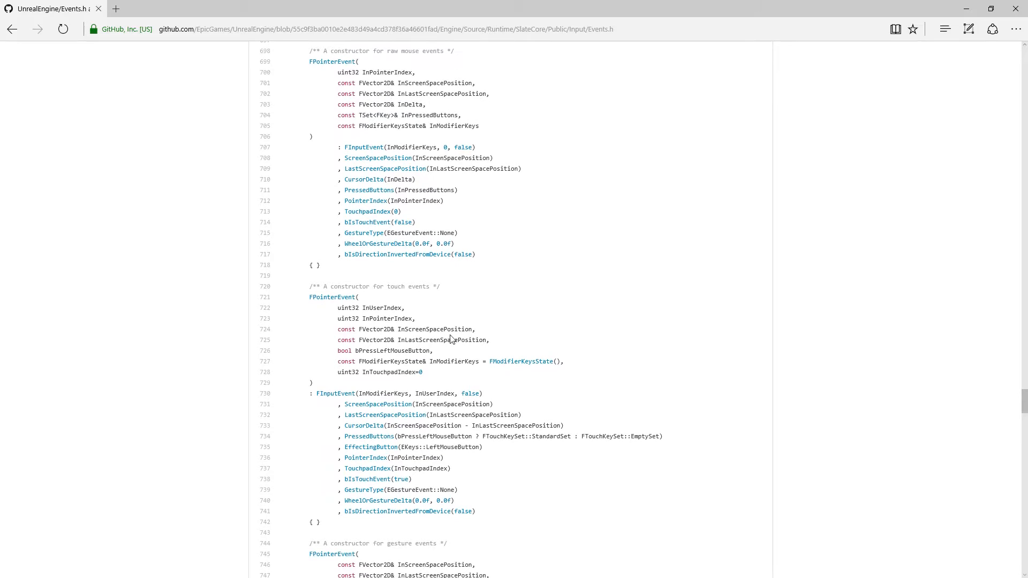
{"action": "scroll", "scroll_direction": "up", "scroll_amount": 3}
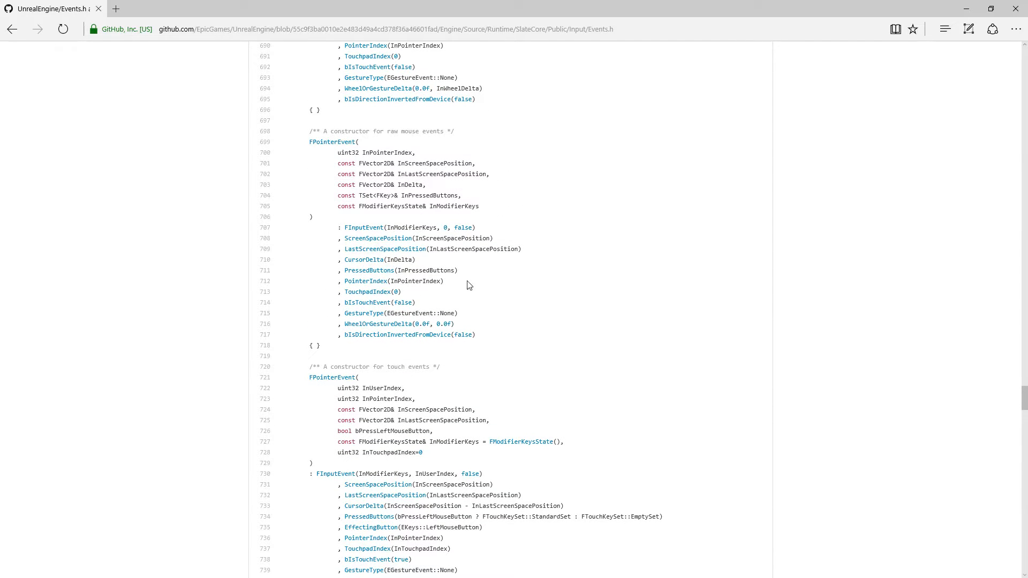
{"action": "scroll", "scroll_direction": "down", "scroll_amount": 3}
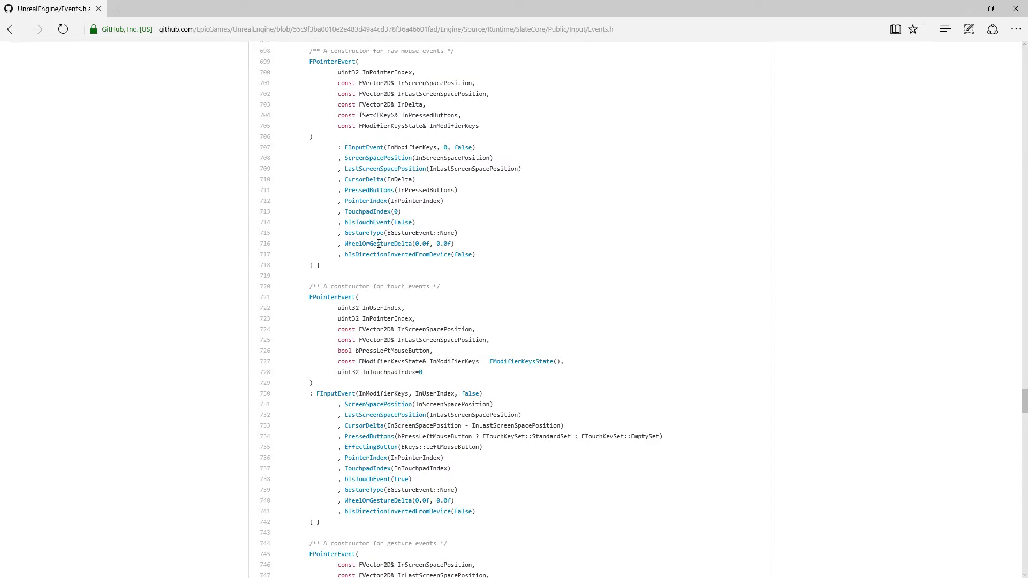
{"action": "mouse_move", "coordinate": [420, 501]}
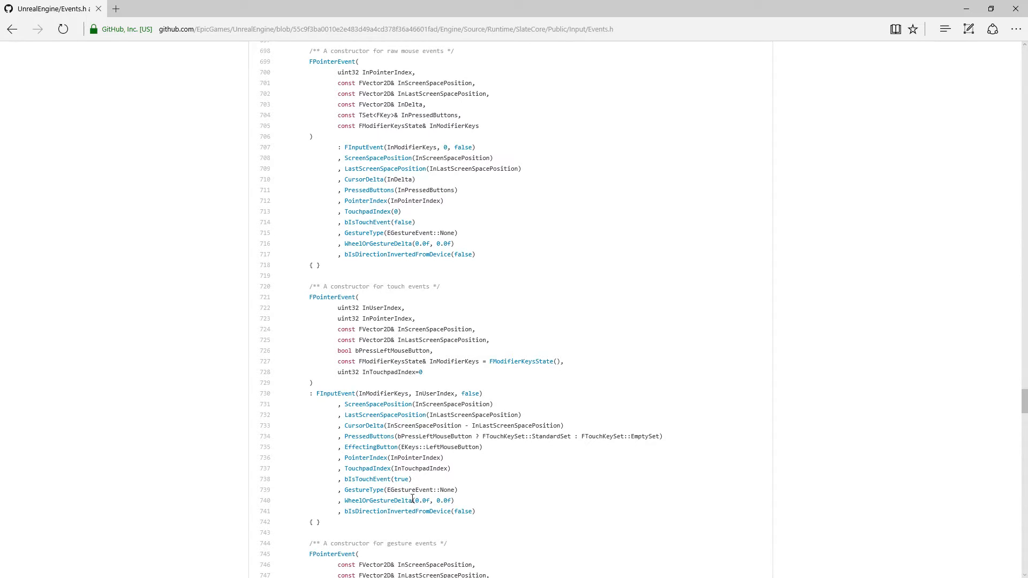
{"action": "scroll", "scroll_direction": "up", "scroll_amount": 3}
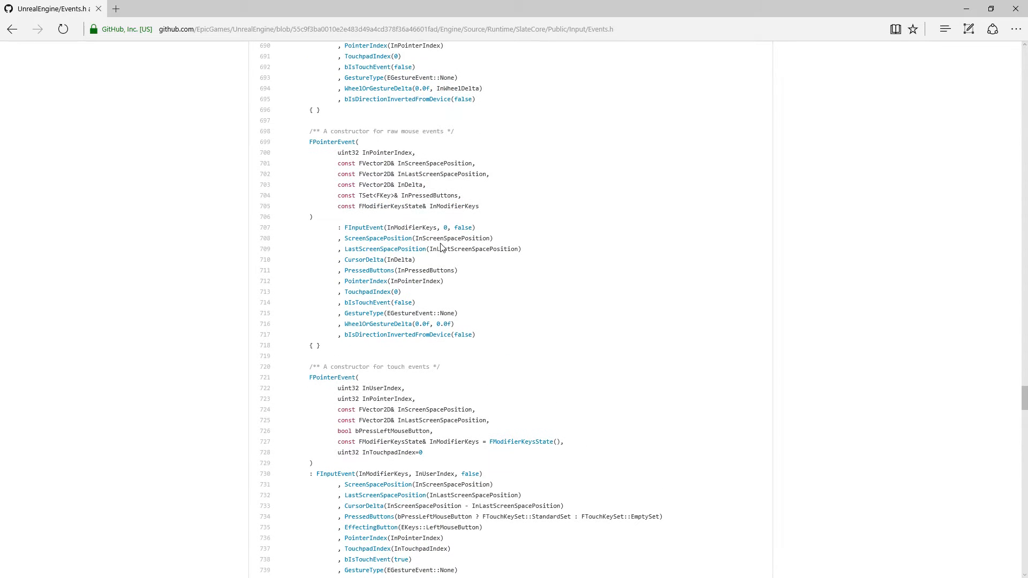
{"action": "scroll", "scroll_direction": "down", "scroll_amount": 3}
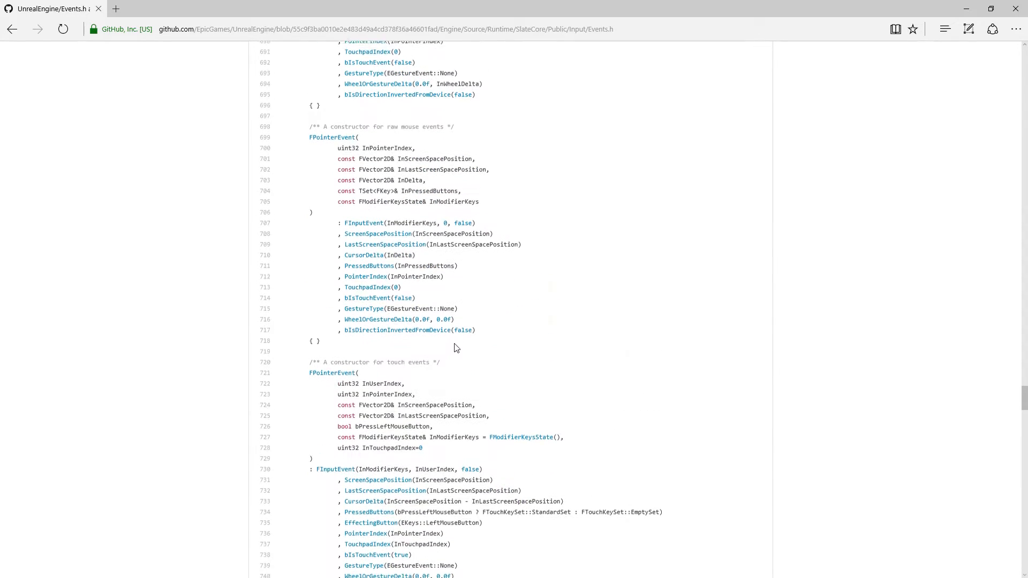
{"action": "scroll", "scroll_direction": "down", "scroll_amount": 3}
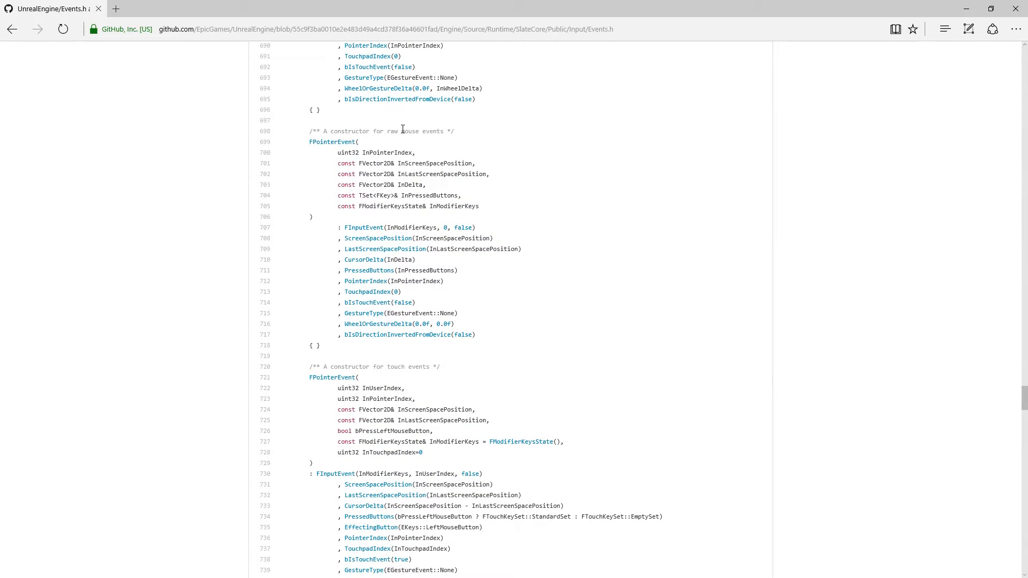
{"action": "mouse_move", "coordinate": [416, 271]}
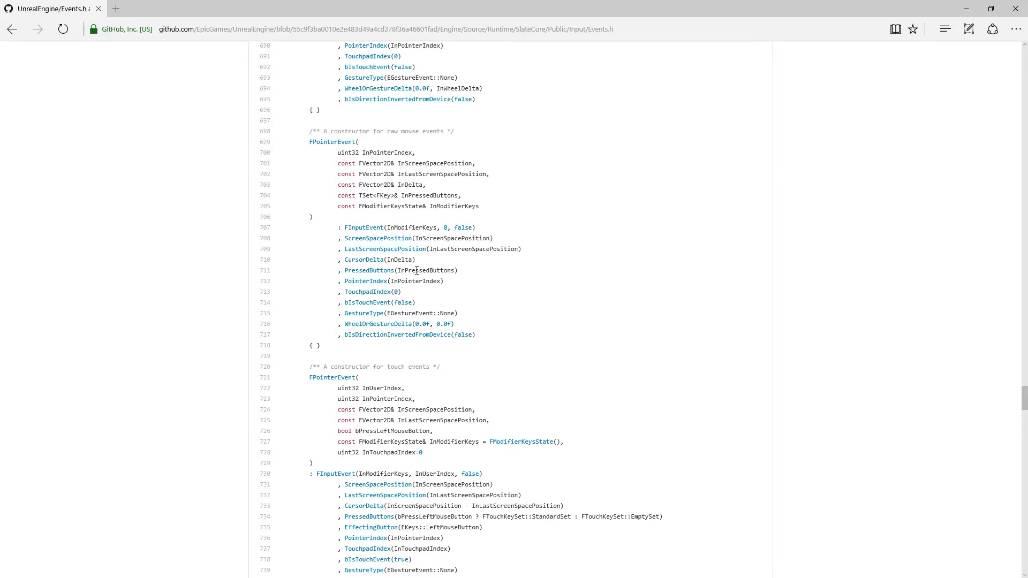
{"action": "mouse_move", "coordinate": [492, 352]}
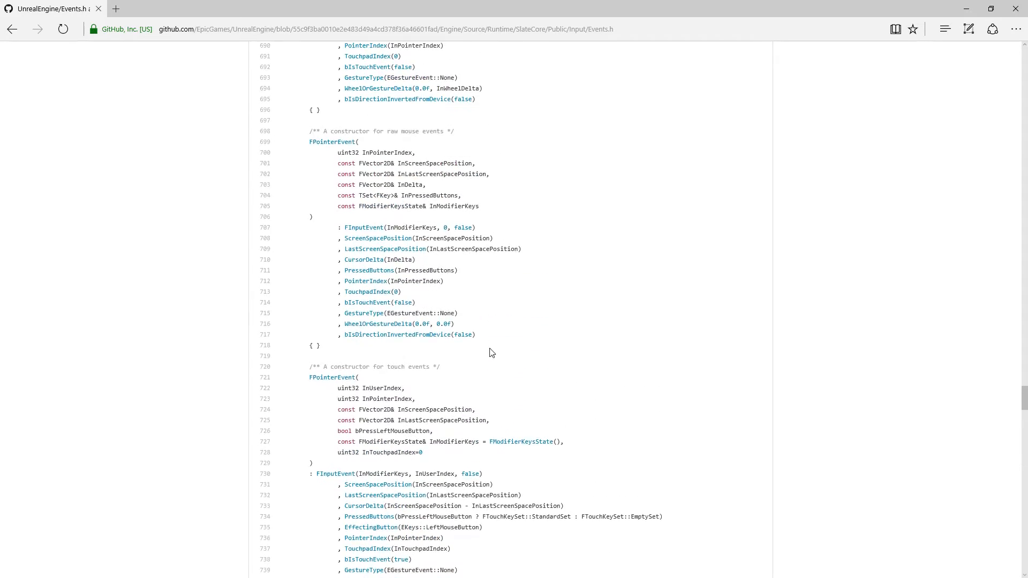
{"action": "scroll", "scroll_direction": "down", "scroll_amount": 3}
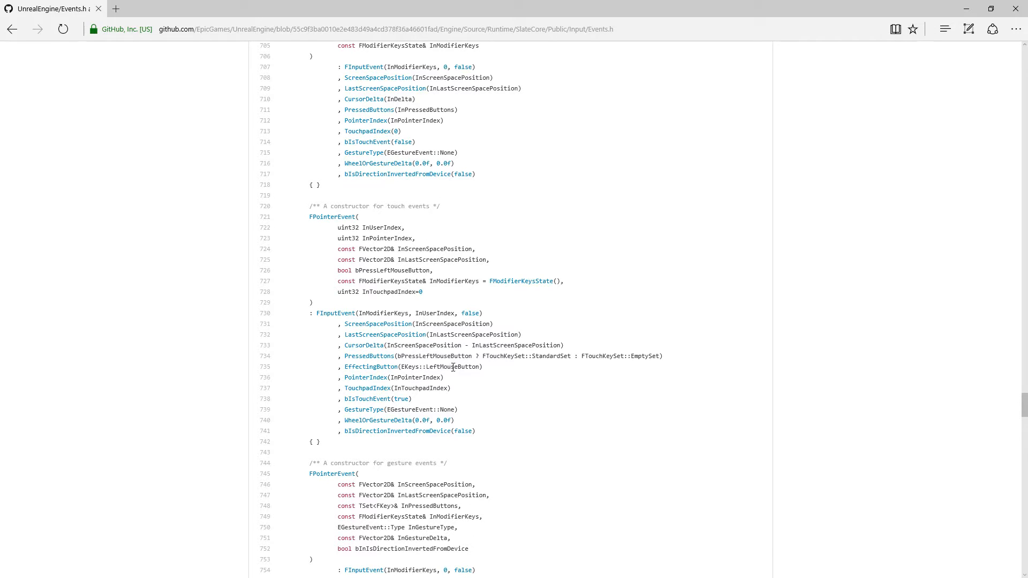
{"action": "scroll", "scroll_direction": "down", "scroll_amount": 3}
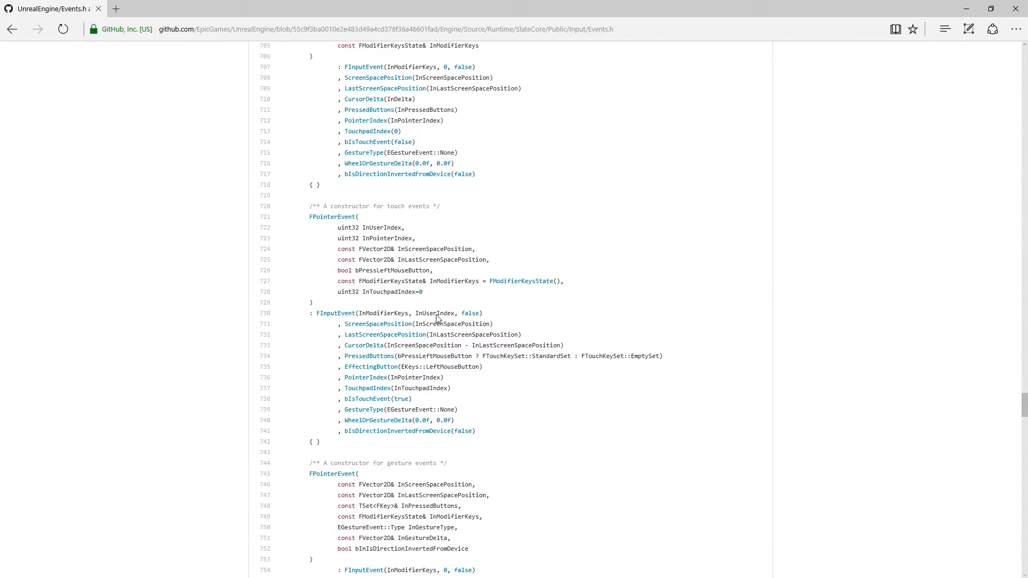
{"action": "mouse_move", "coordinate": [471, 398]}
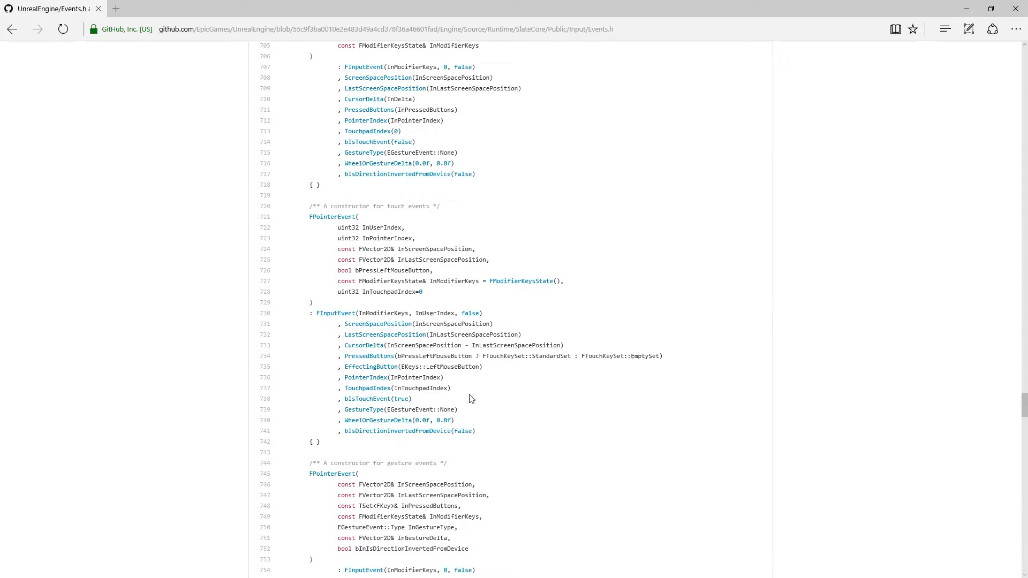
{"action": "scroll", "scroll_direction": "up", "scroll_amount": 3}
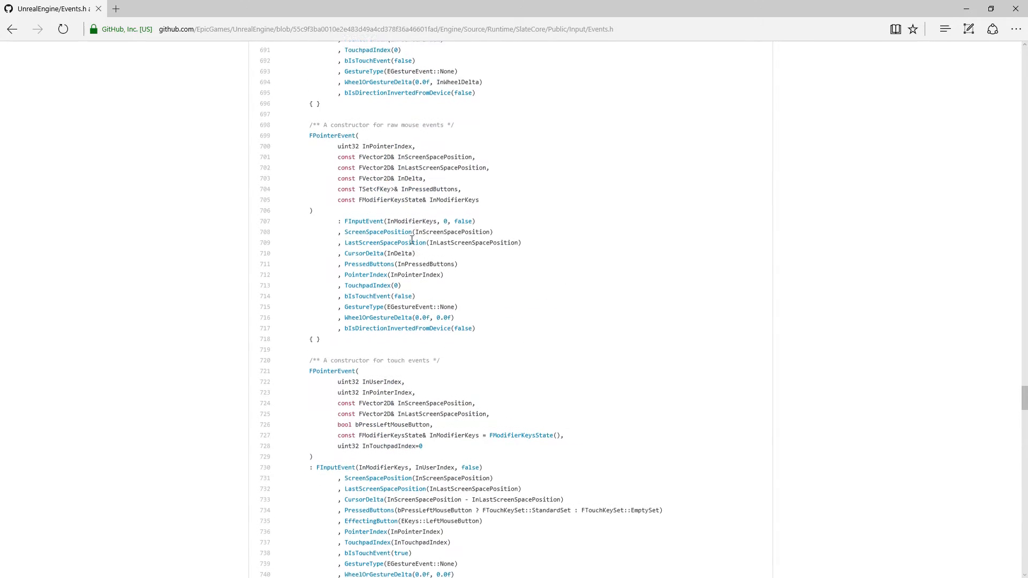
{"action": "scroll", "scroll_direction": "down", "scroll_amount": 3}
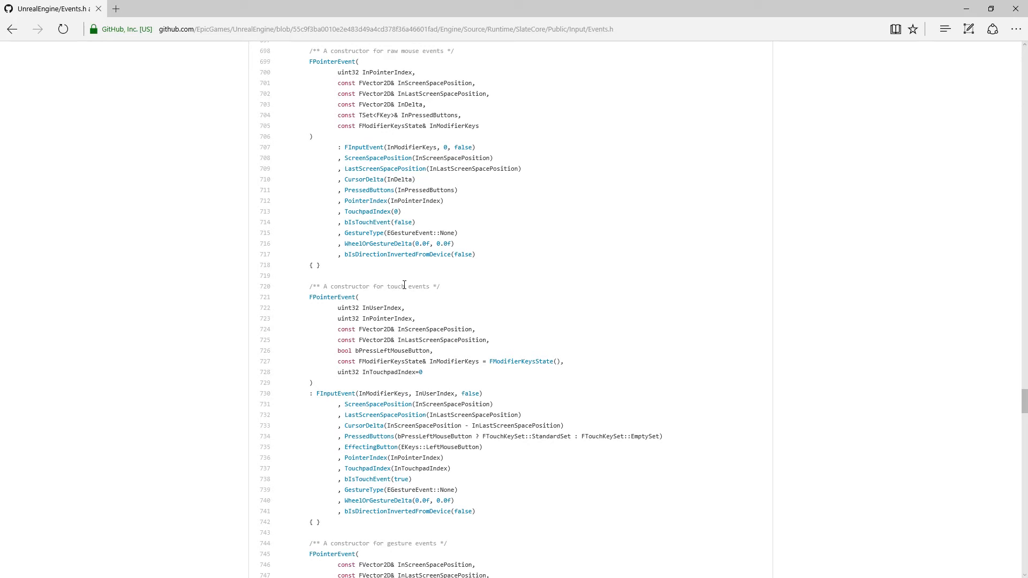
{"action": "scroll", "scroll_direction": "down", "scroll_amount": 3}
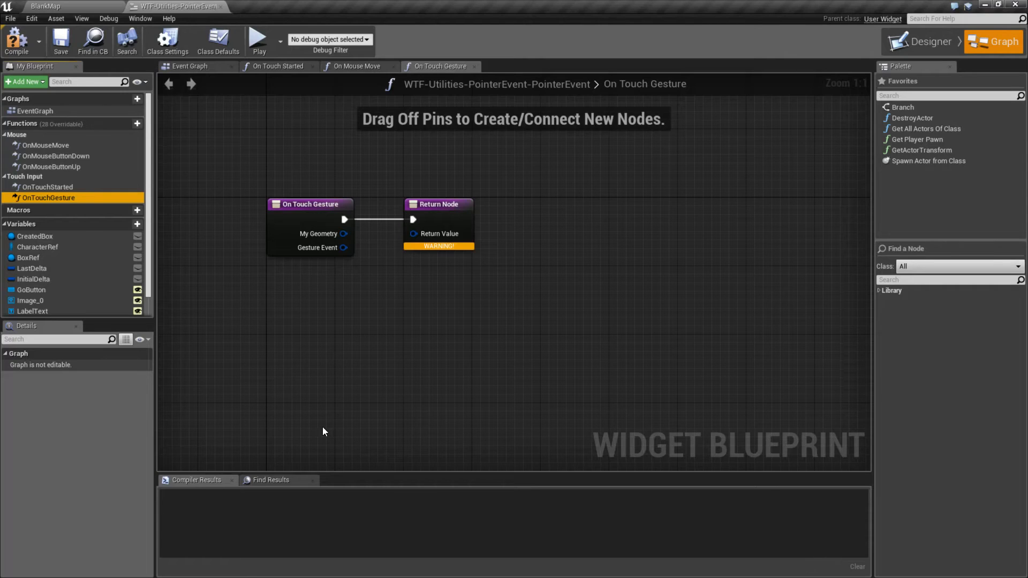
Step: Drag off the Gesture Event pin and expand the Pointer Event utilities, such as GetGestureDelta
{"action": "left_click_drag", "start_coordinate": [343, 247], "coordinate": [380, 307]}
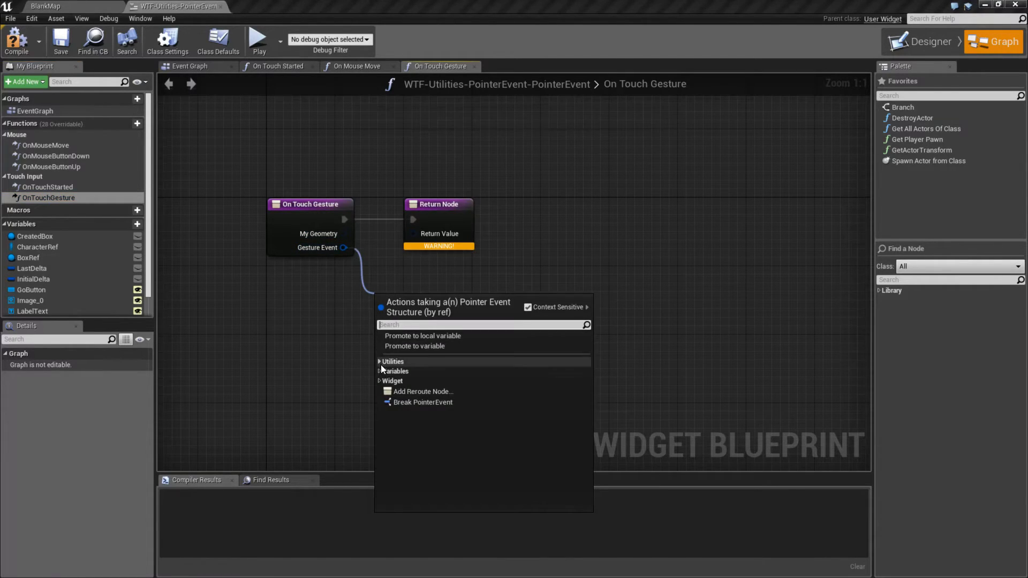
{"action": "left_click", "coordinate": [391, 361]}
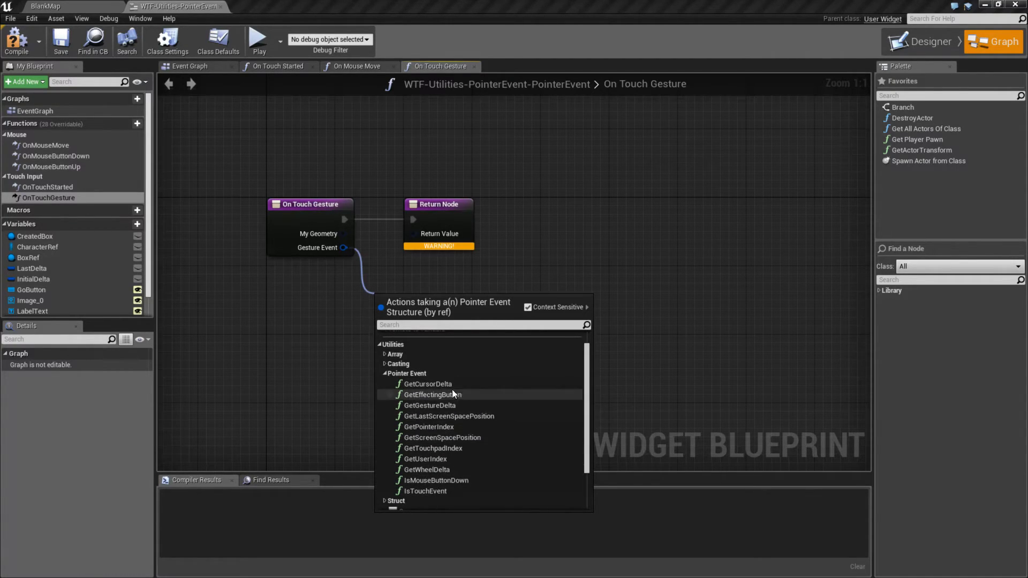
{"action": "mouse_move", "coordinate": [435, 491]}
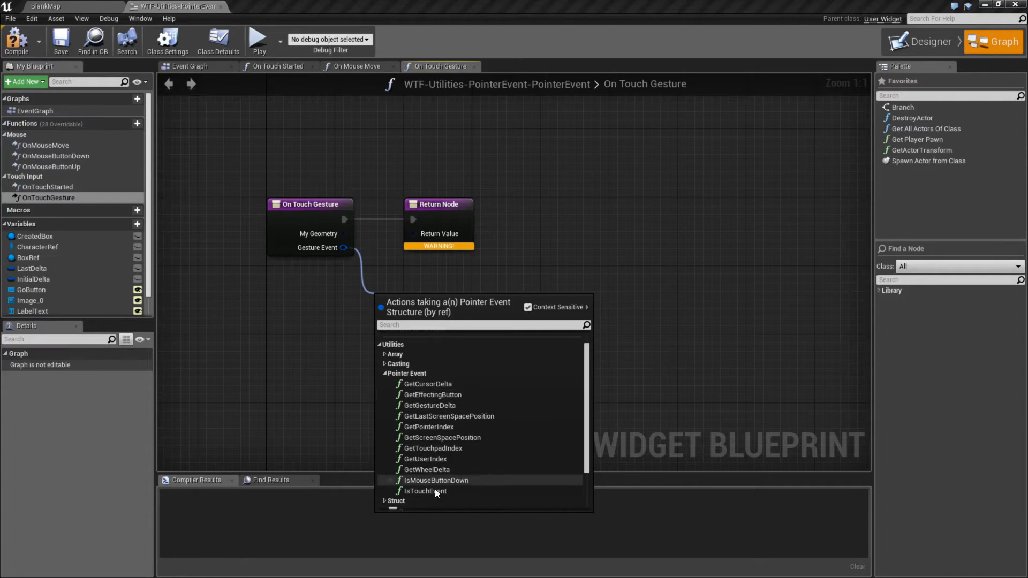
{"action": "mouse_move", "coordinate": [435, 394]}
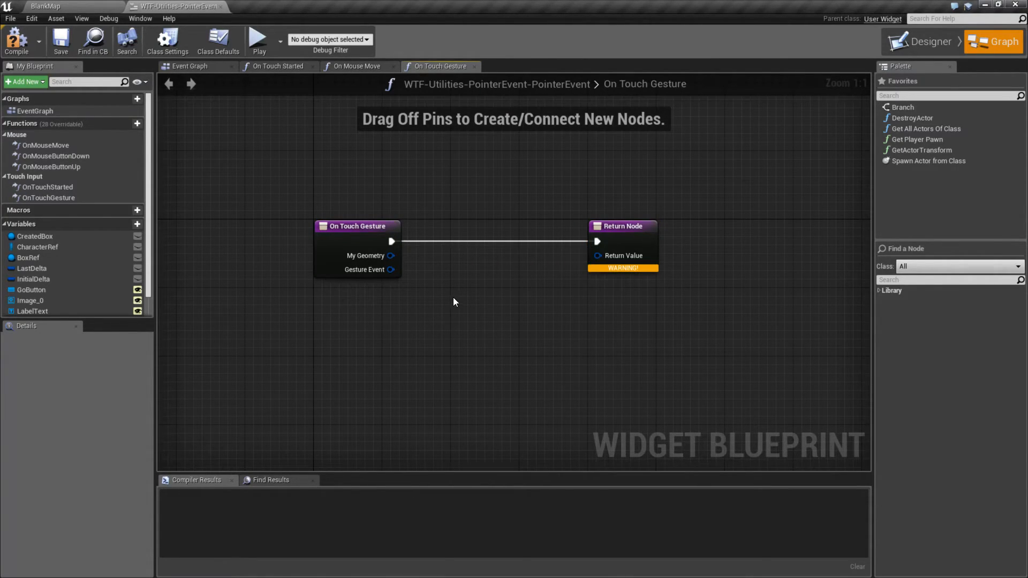
{"action": "mouse_move", "coordinate": [389, 275]}
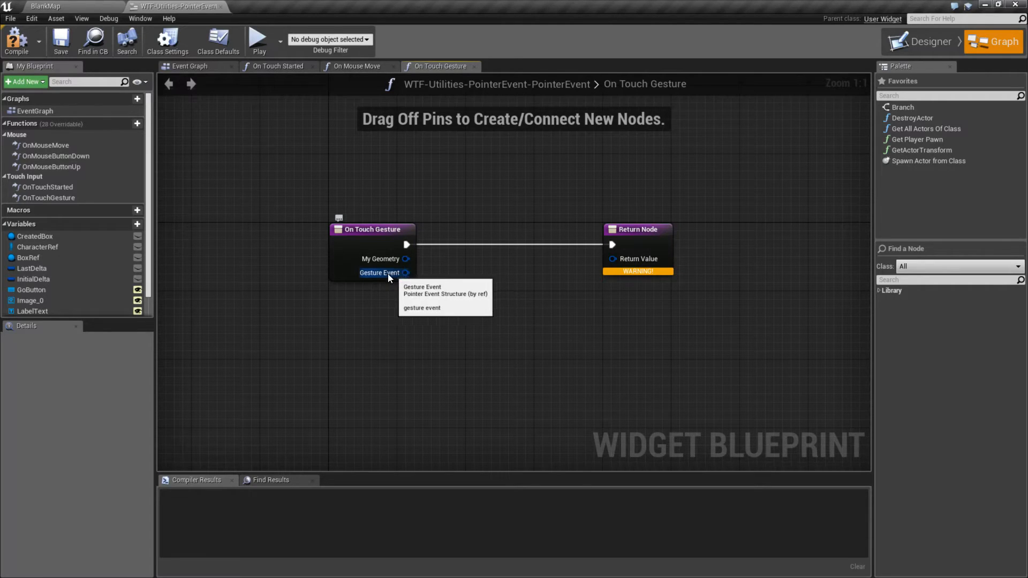
{"action": "mouse_move", "coordinate": [46, 187]}
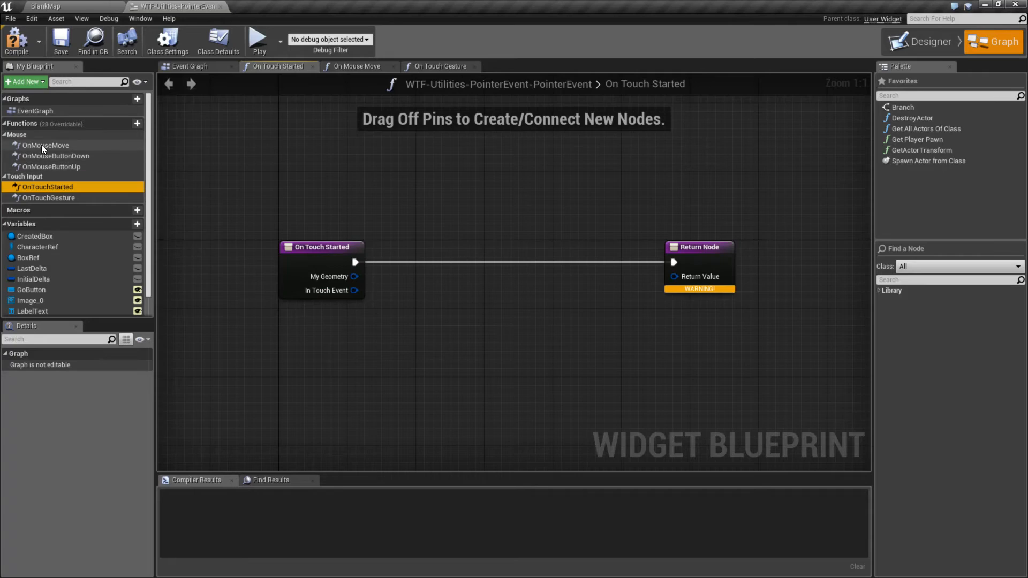
Step: Switch to the On Mouse Move graph that prints current and last screen positions
{"action": "left_click", "coordinate": [357, 66]}
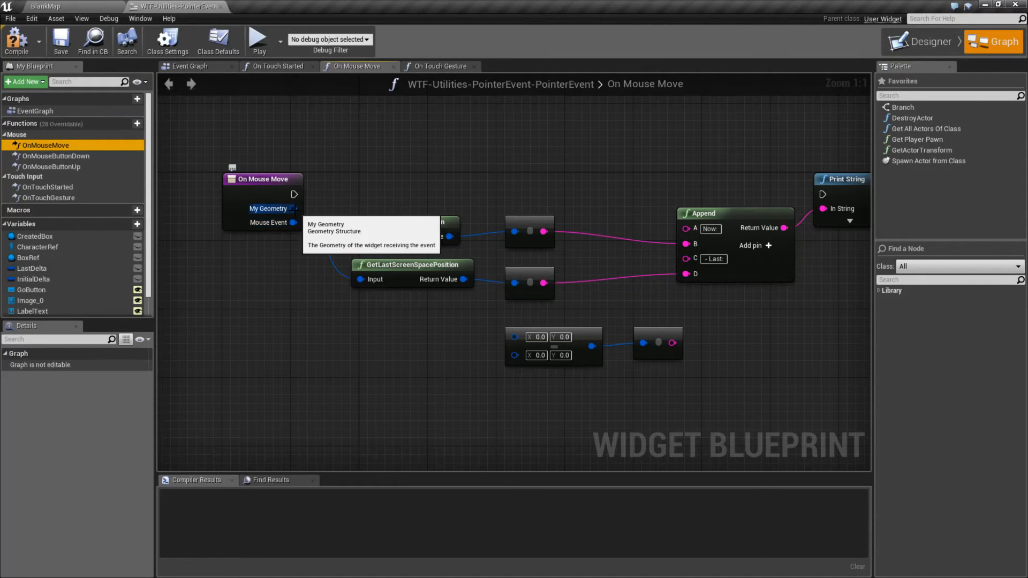
{"action": "mouse_move", "coordinate": [295, 222]}
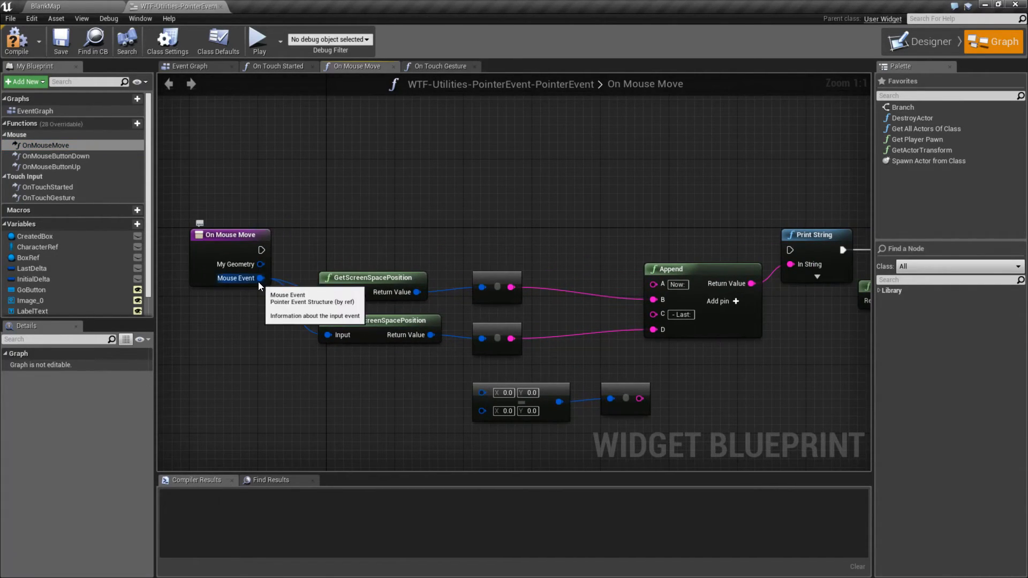
{"action": "mouse_move", "coordinate": [302, 207]}
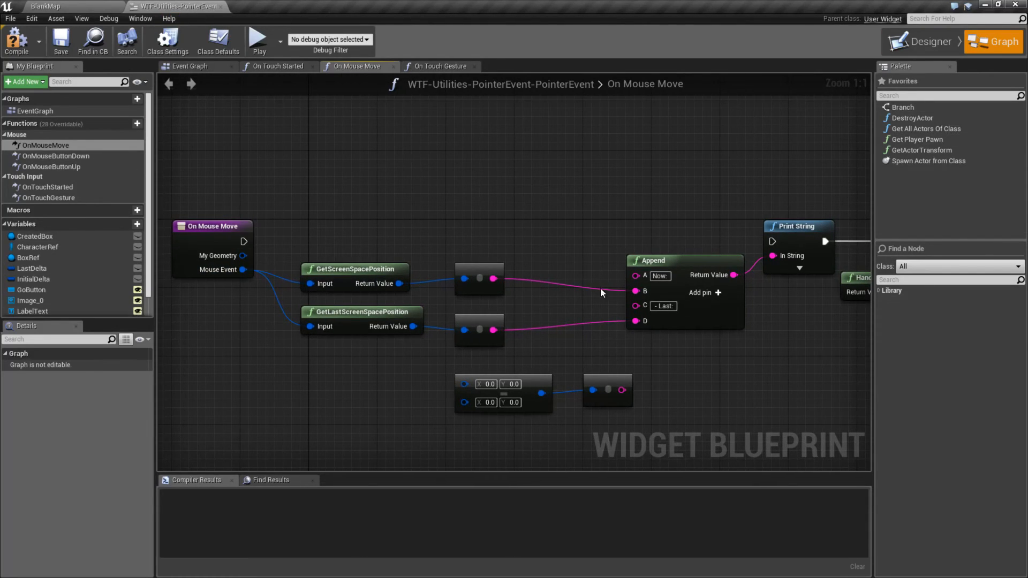
{"action": "mouse_move", "coordinate": [268, 180]}
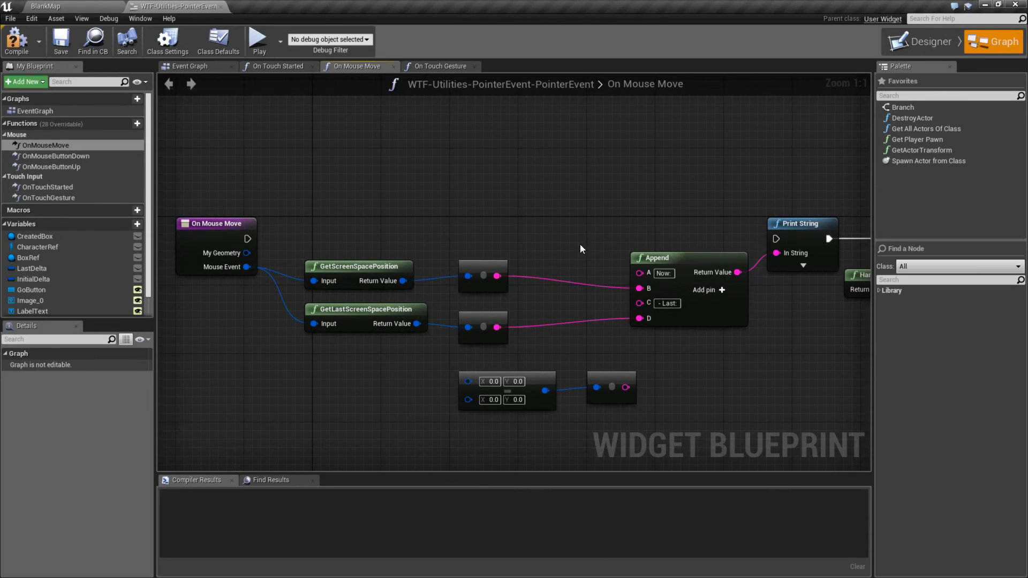
{"action": "mouse_move", "coordinate": [360, 250]}
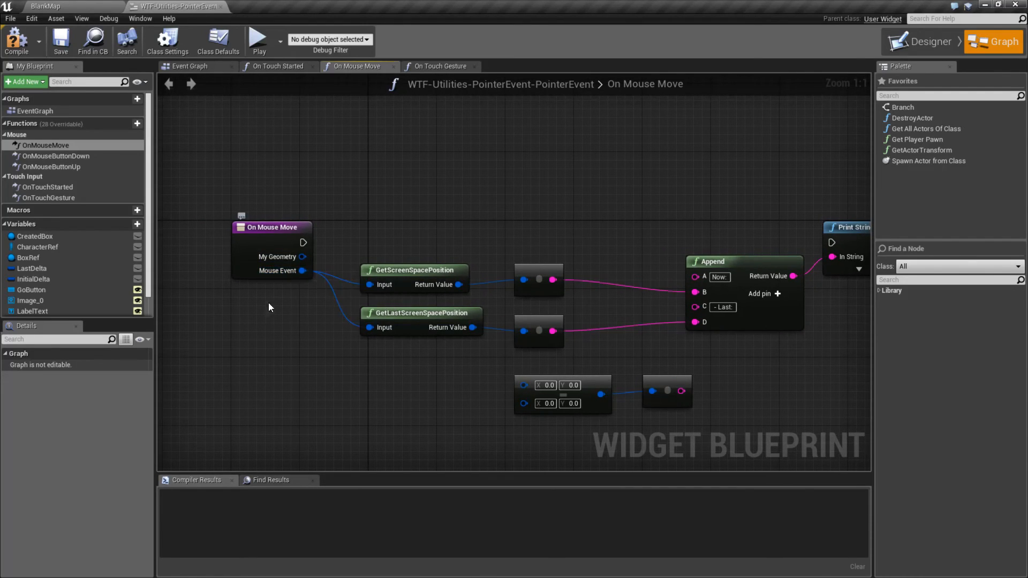
{"action": "mouse_move", "coordinate": [288, 276]}
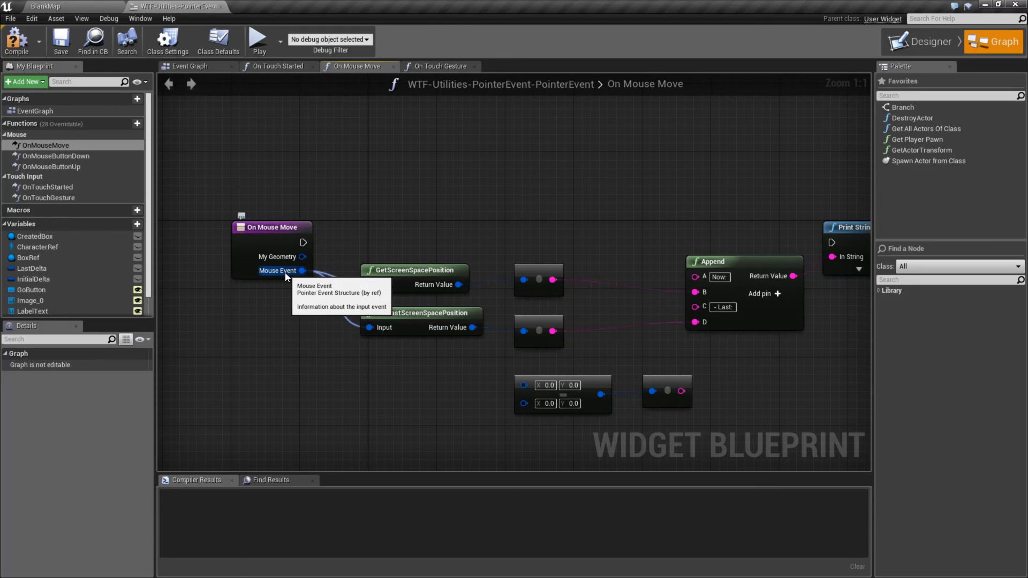